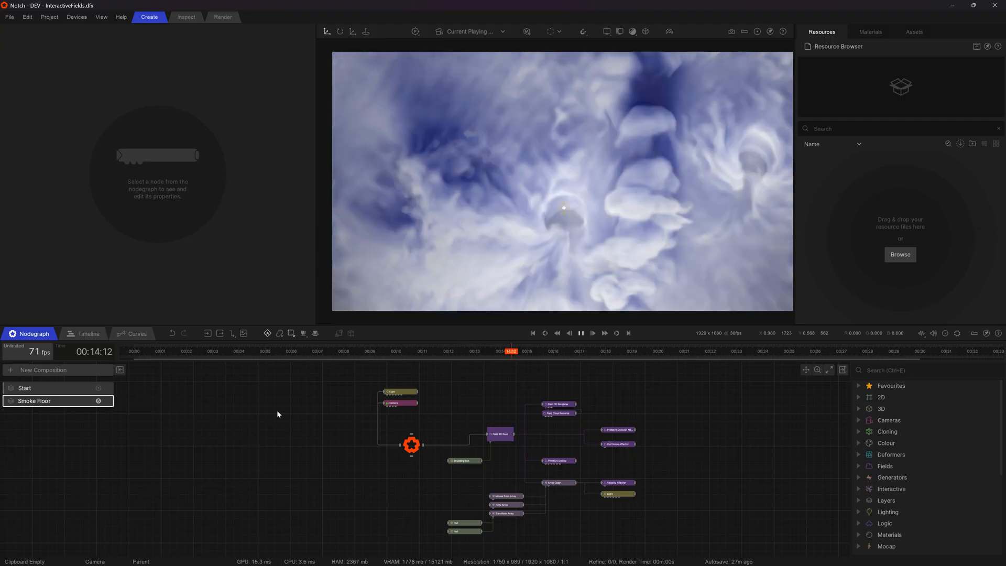
Step: Add the Simple 3D Fields setup (root, renderer, sphere emitter) to the Start composition
click(24, 388)
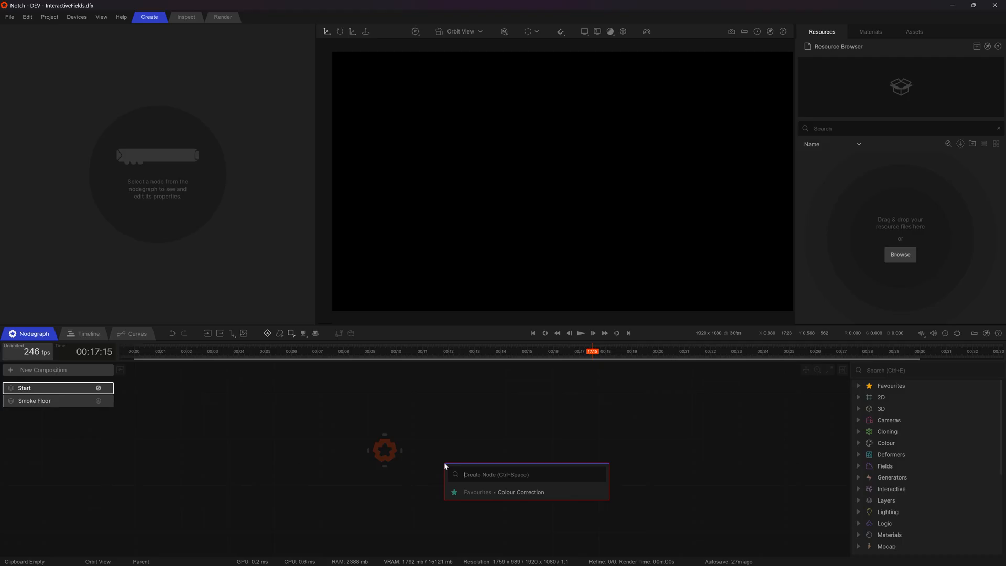
text(3d pr)
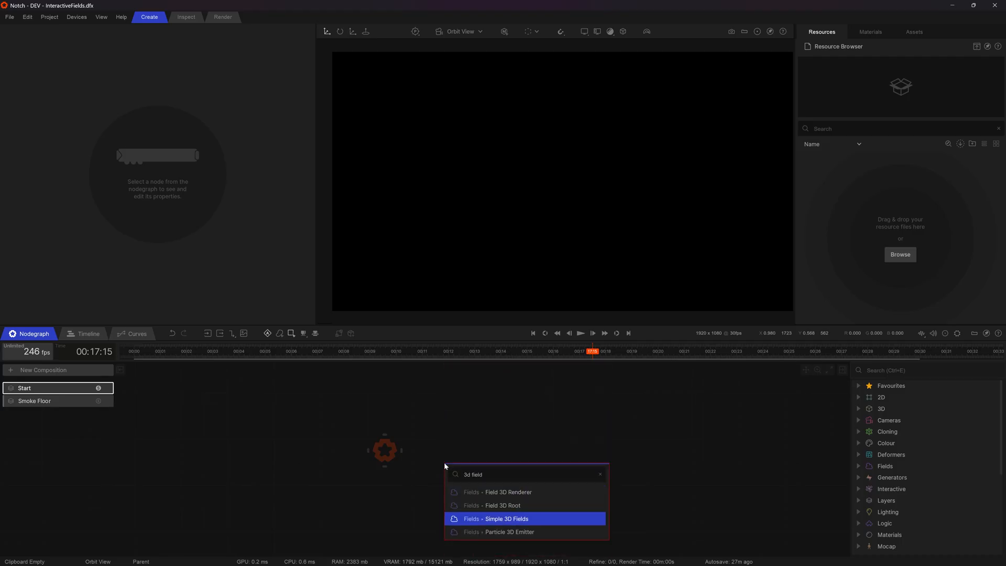
click(498, 519)
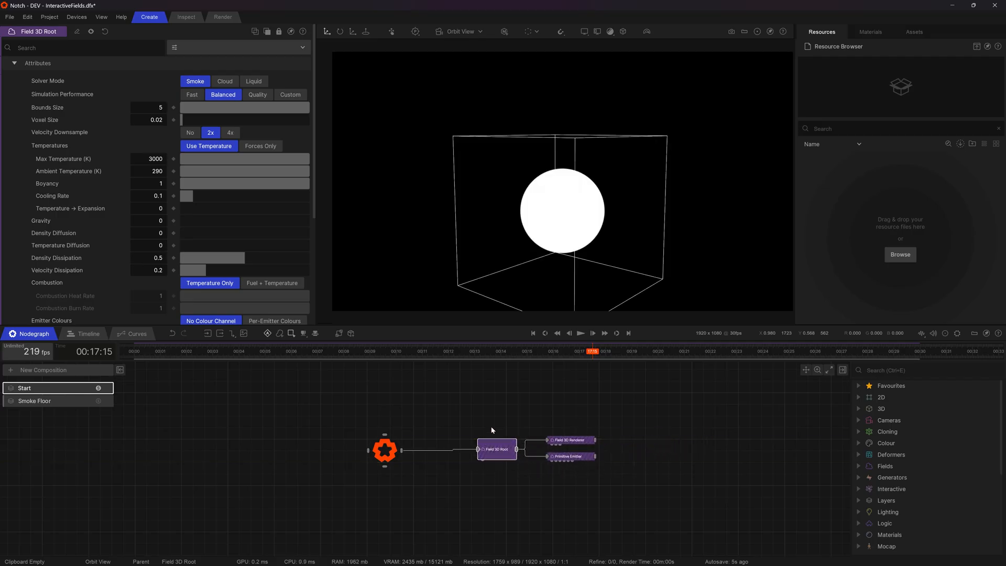
click(492, 429)
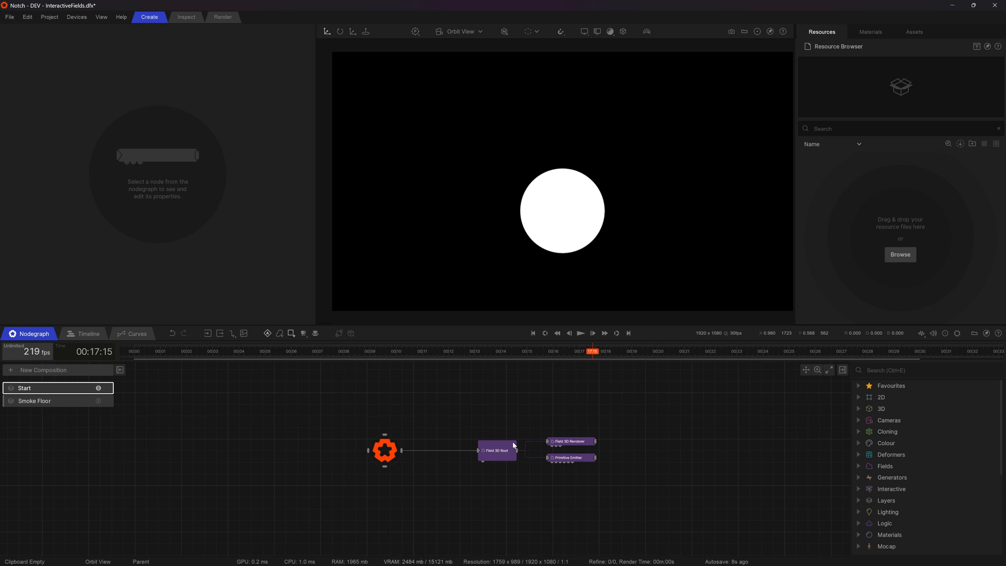
Step: Add a spot Light node and position it to the side of the smoke field
text(light)
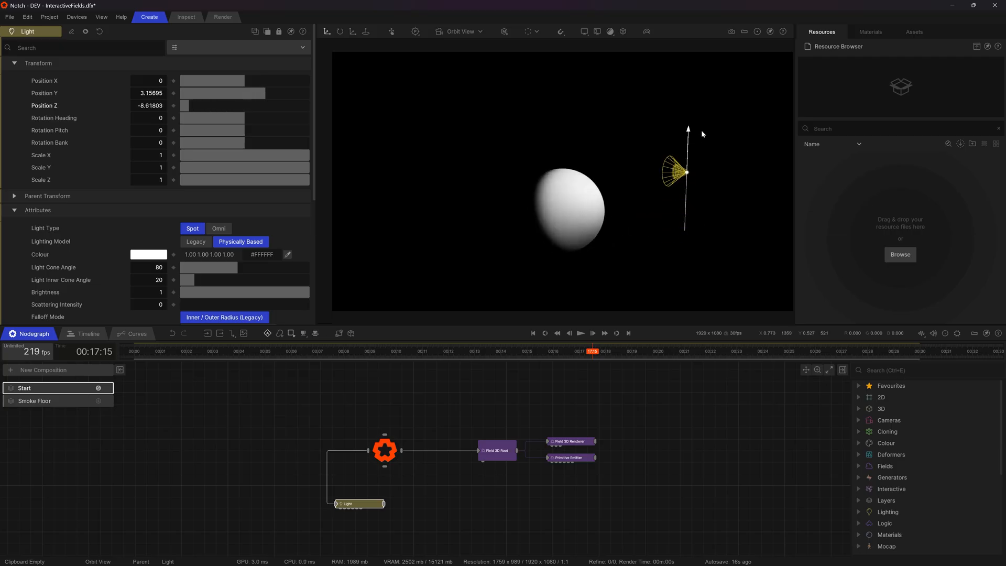
click(580, 334)
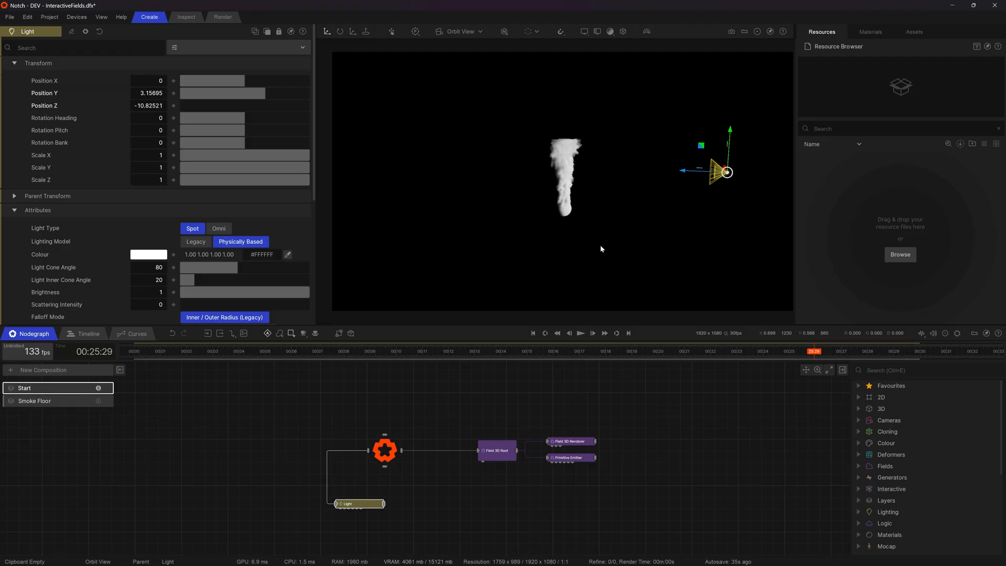
Step: Rewind the smoke simulation and pause once a small early puff forms
click(497, 450)
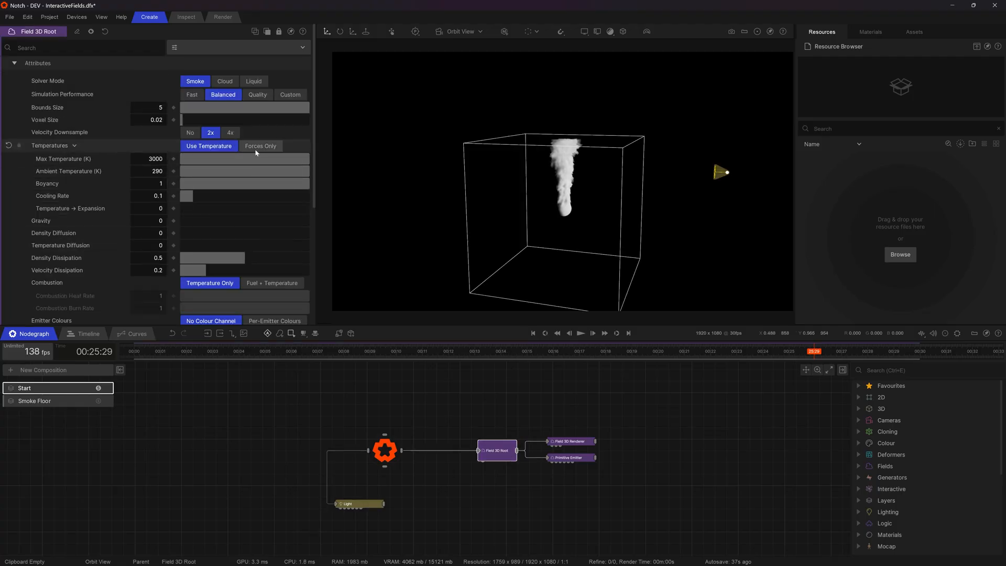
click(558, 370)
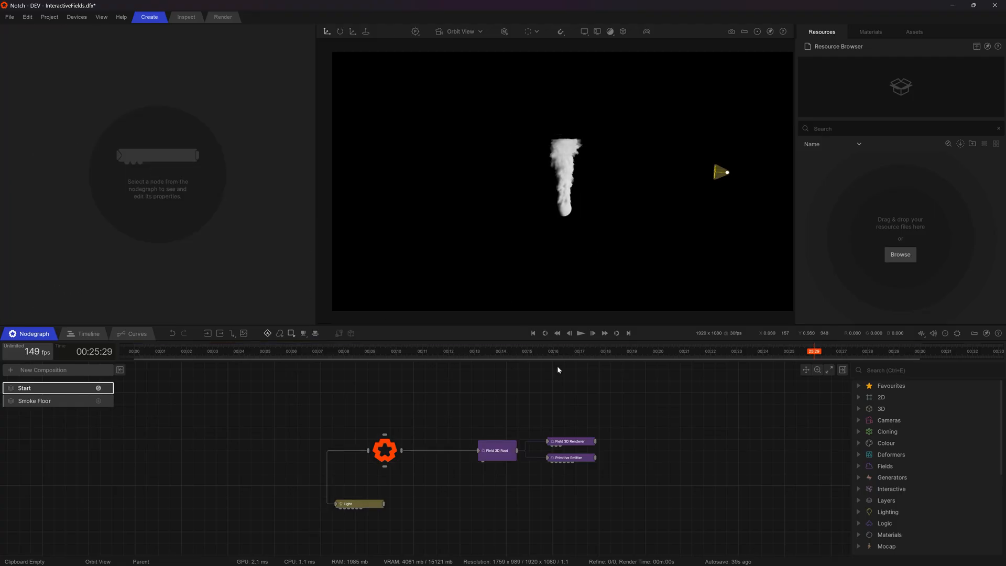
click(580, 334)
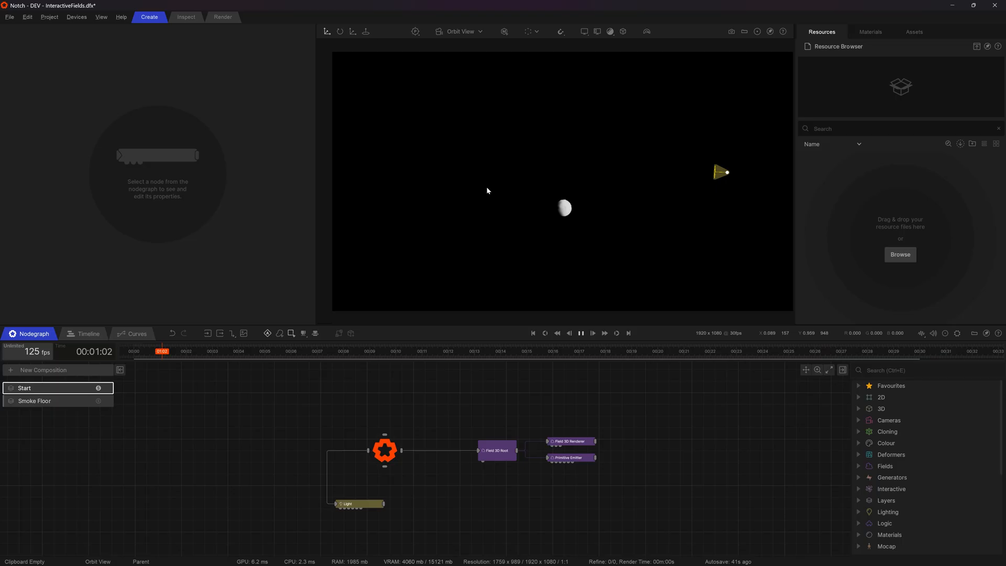
click(581, 333)
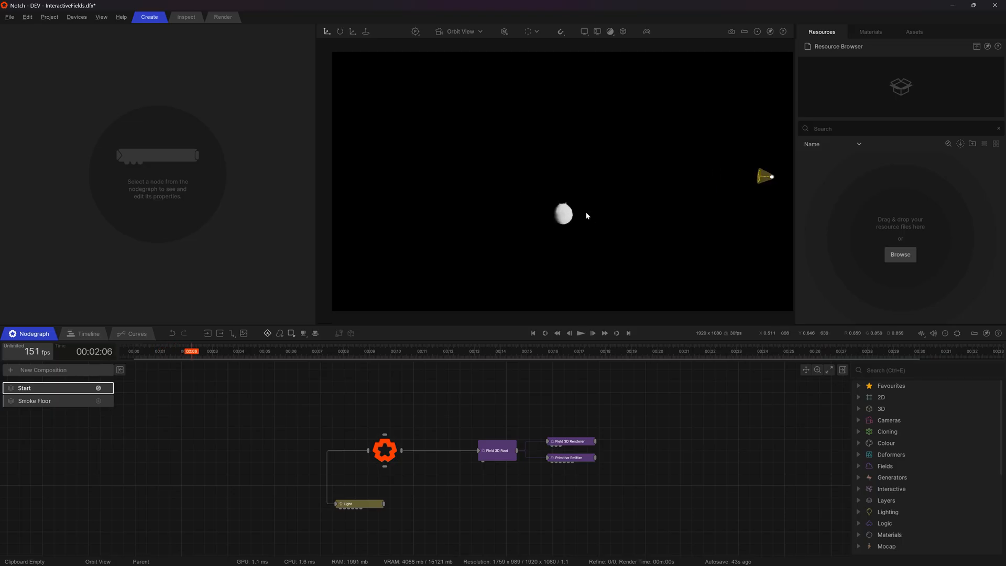
mouse_move(590, 214)
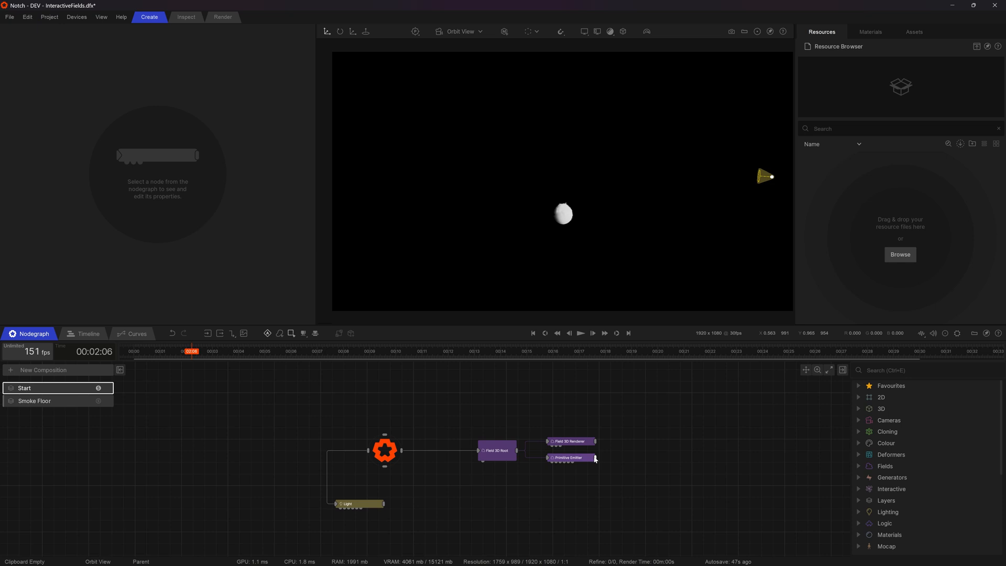
Step: Change the Primitive Emitter shape to a Box sized 5 × 0.25 × 3
click(567, 458)
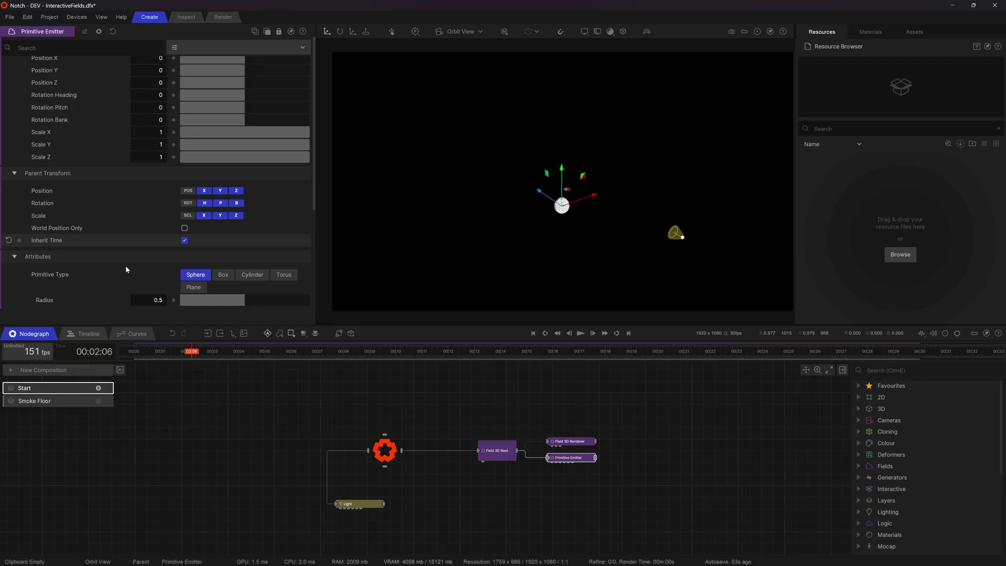
scroll(down, 3)
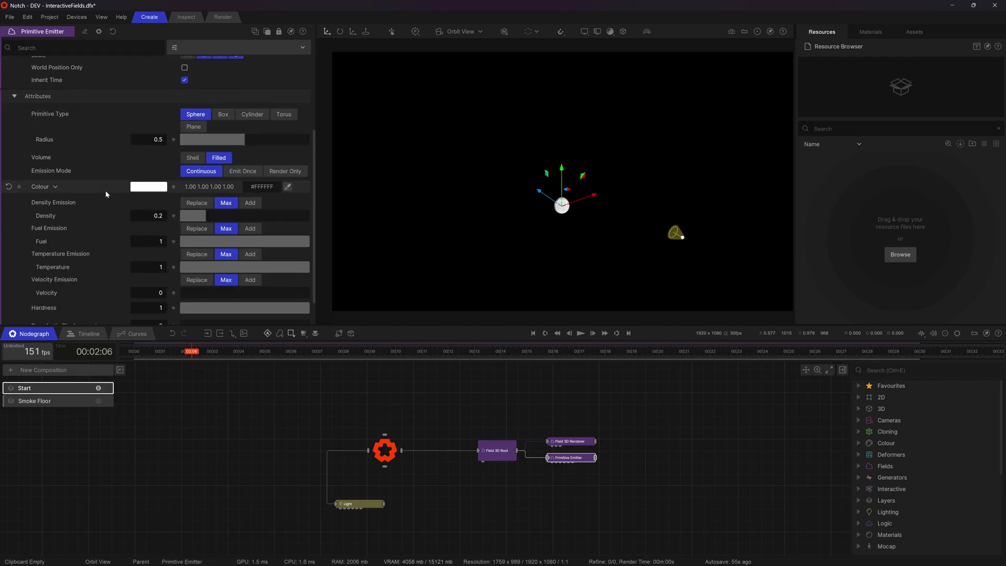
scroll(up, 3)
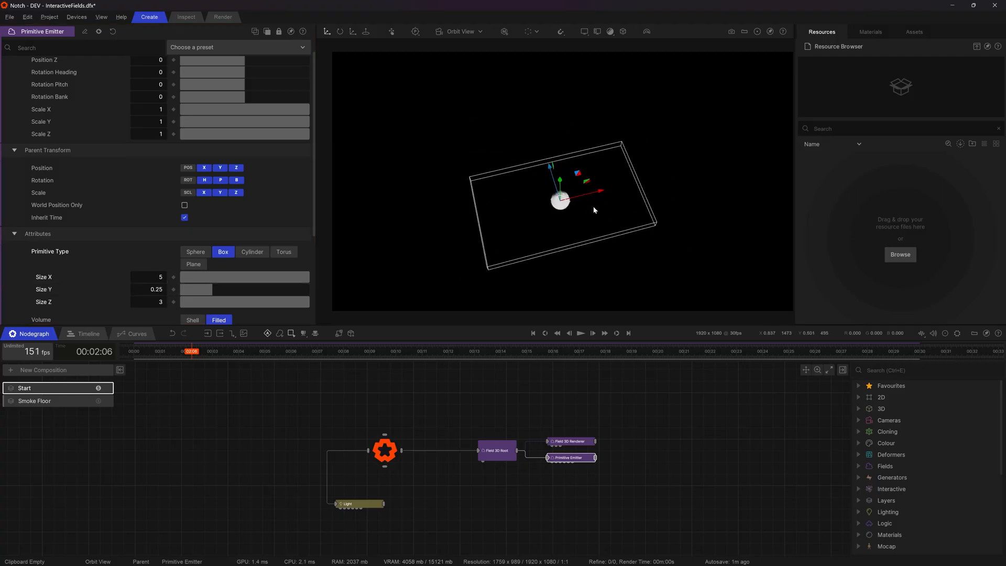
click(579, 334)
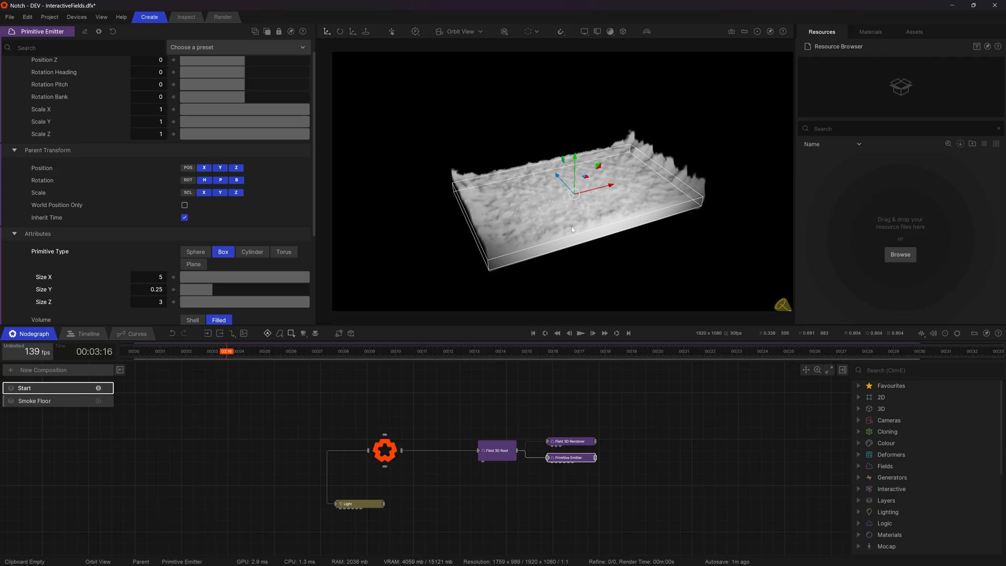
click(601, 416)
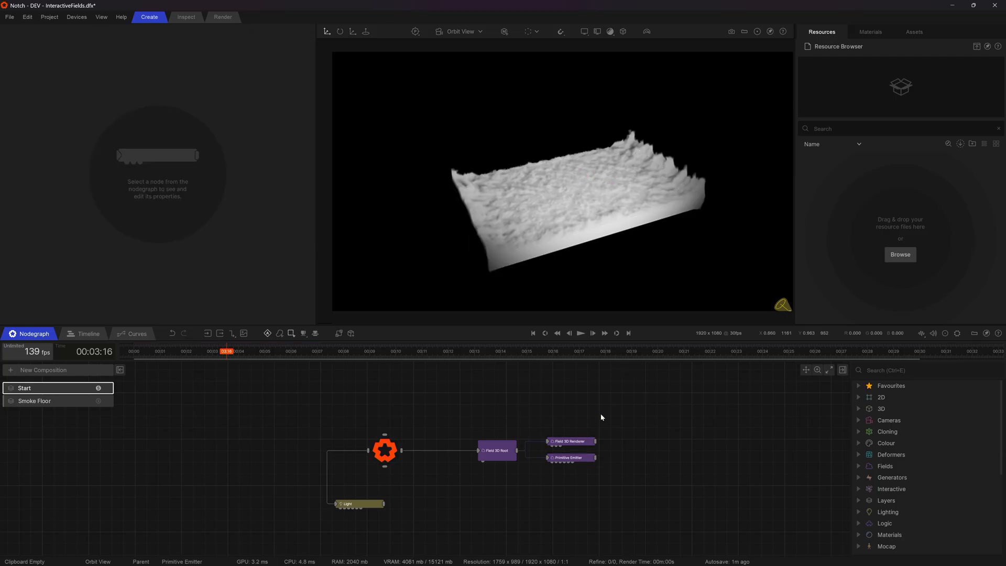
Step: Add a 5 × 1 × 3 Bounding Box to Field 3D Root and replay the simulation
text(bound)
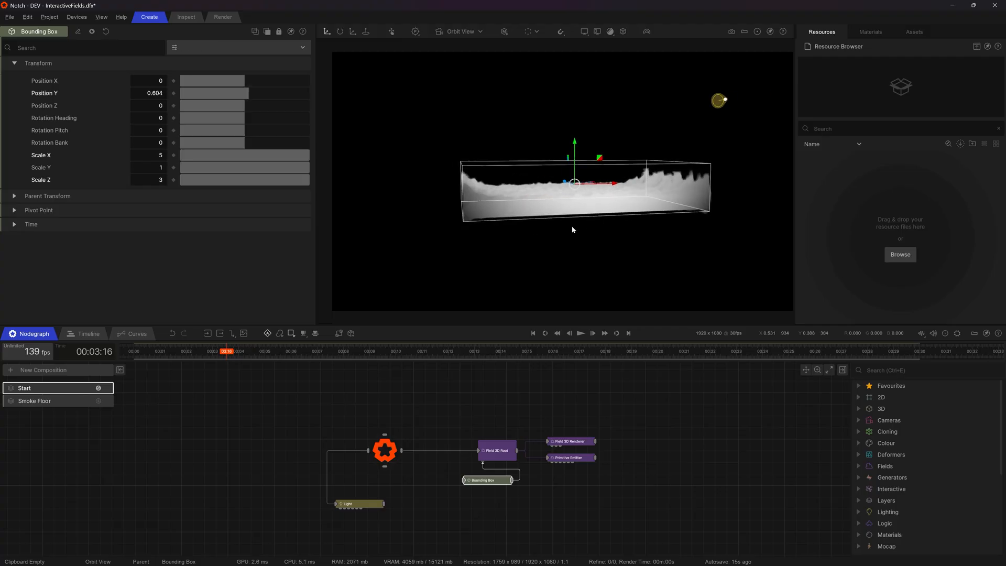
click(534, 333)
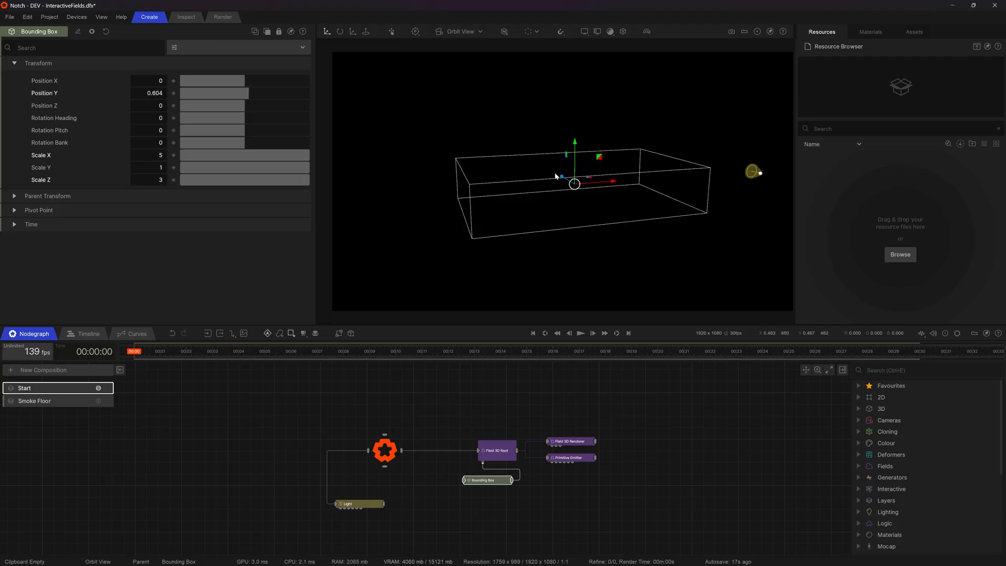
click(580, 334)
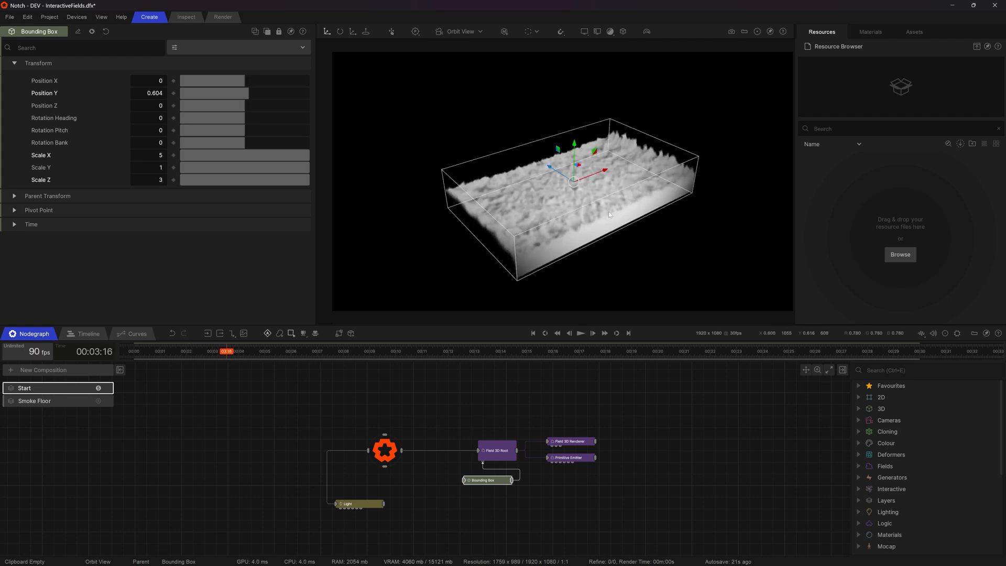
click(638, 491)
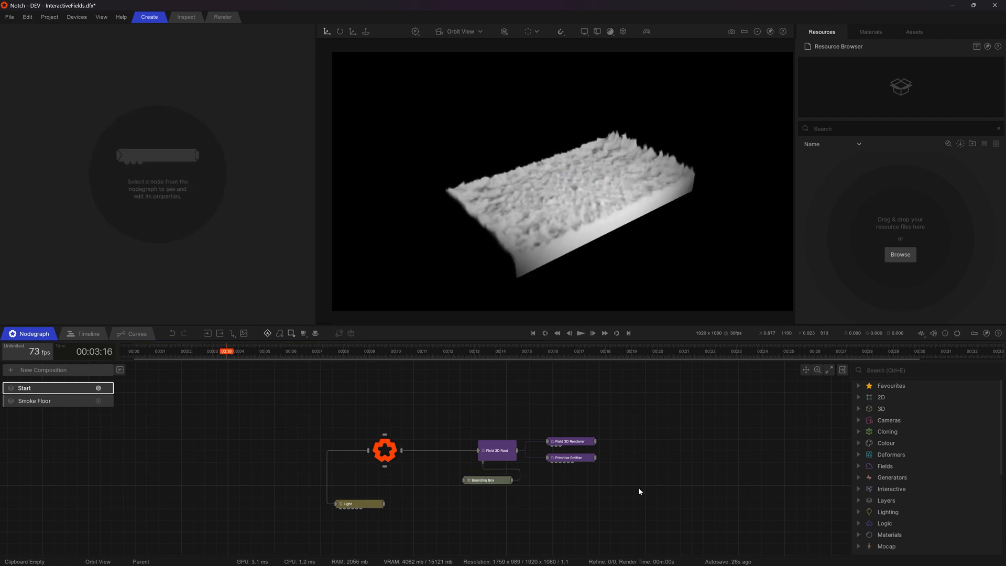
Step: Add a Camera node, view the scene through it, and restart the simulation
text(camera)
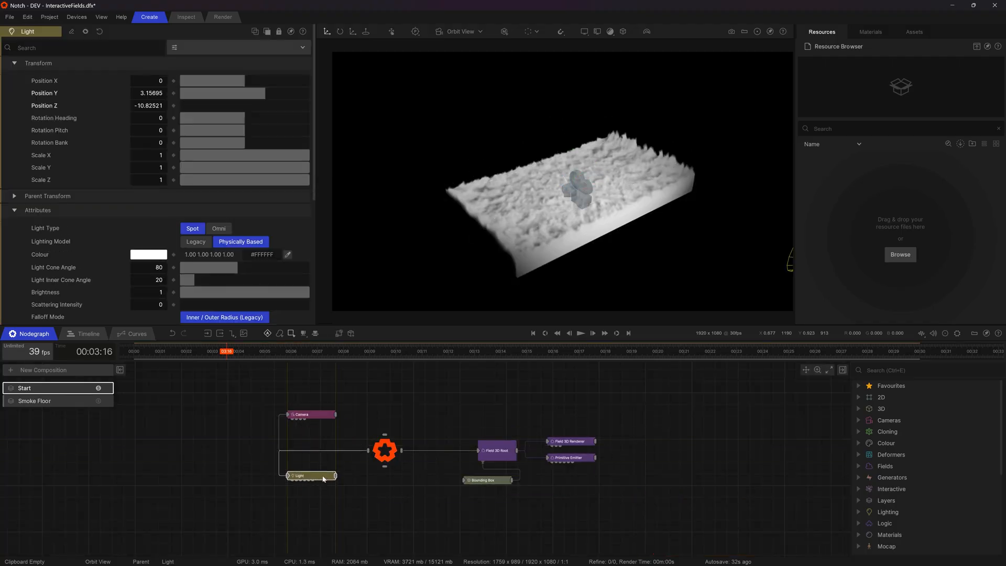
click(302, 414)
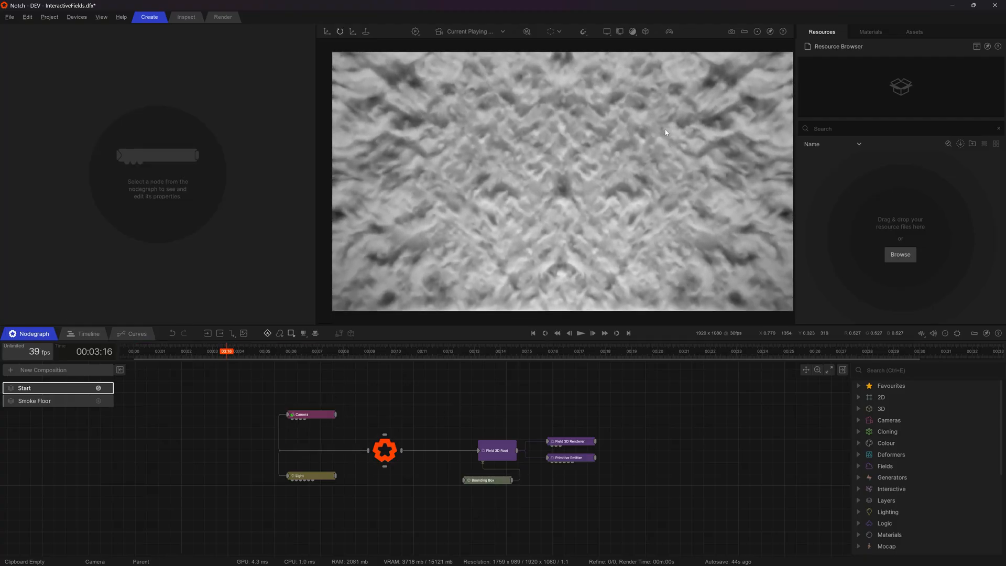
click(581, 333)
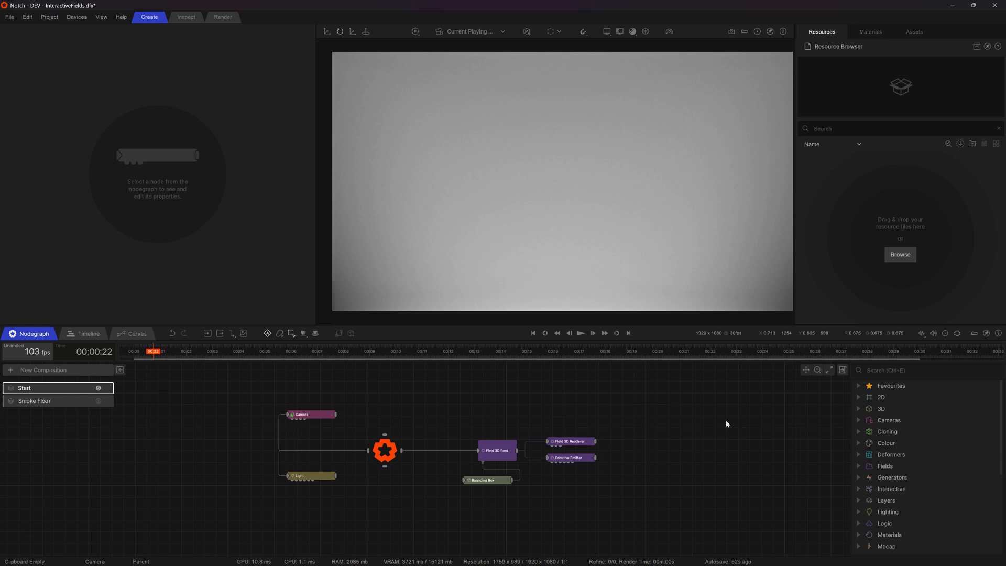
mouse_move(644, 508)
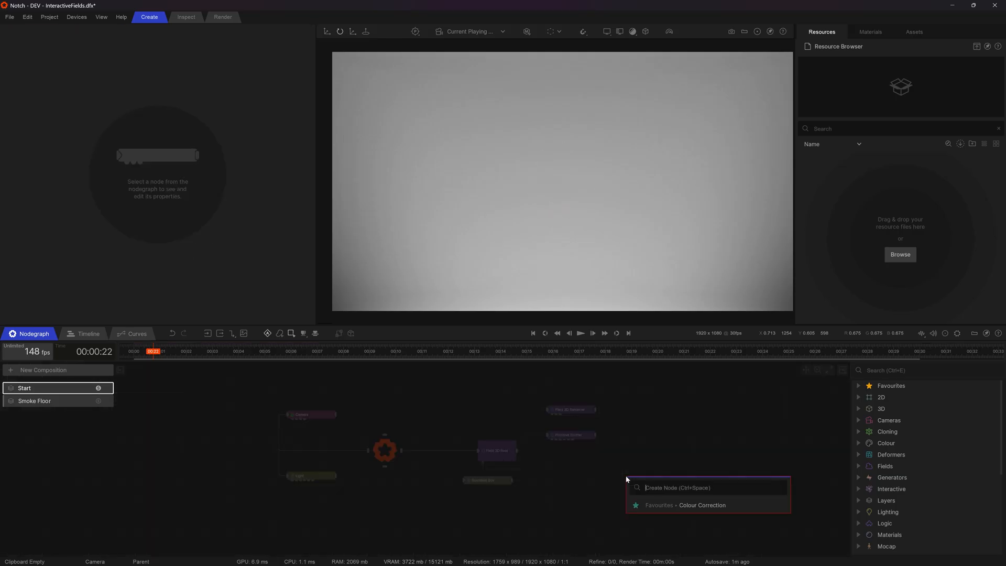
Step: Connect a Curl Noise Affector under Field 3D Root and play the scene
text(curl)
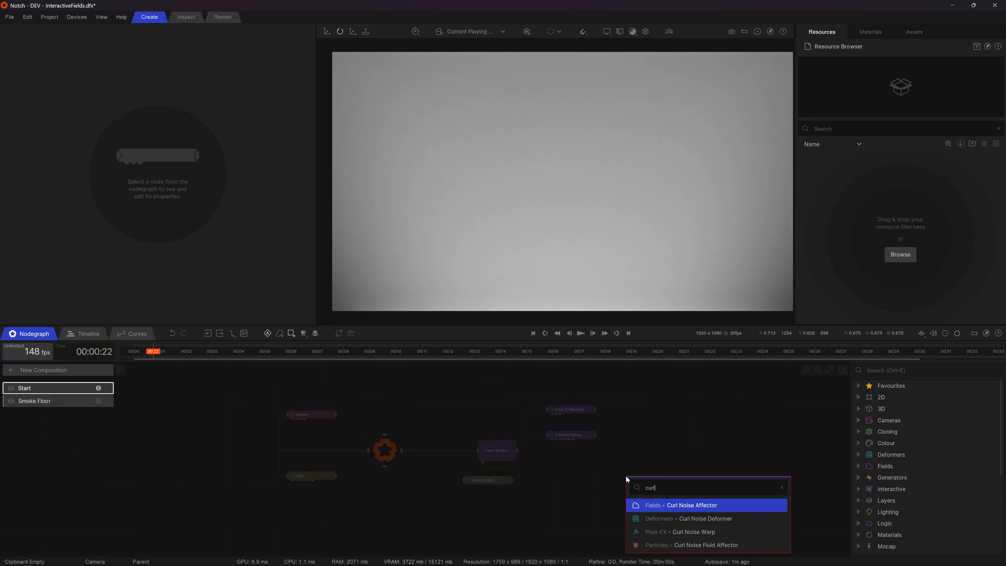
click(690, 505)
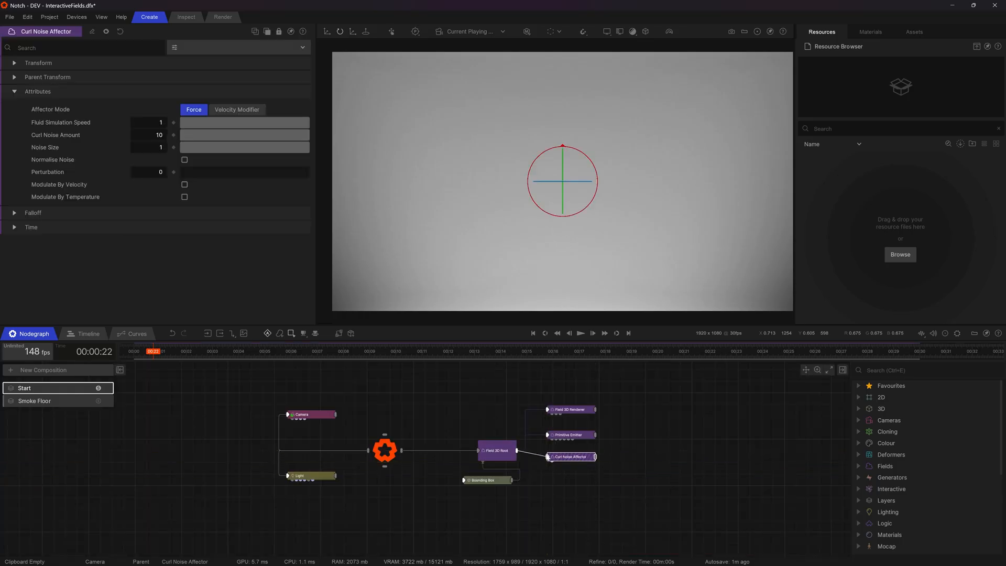
click(580, 333)
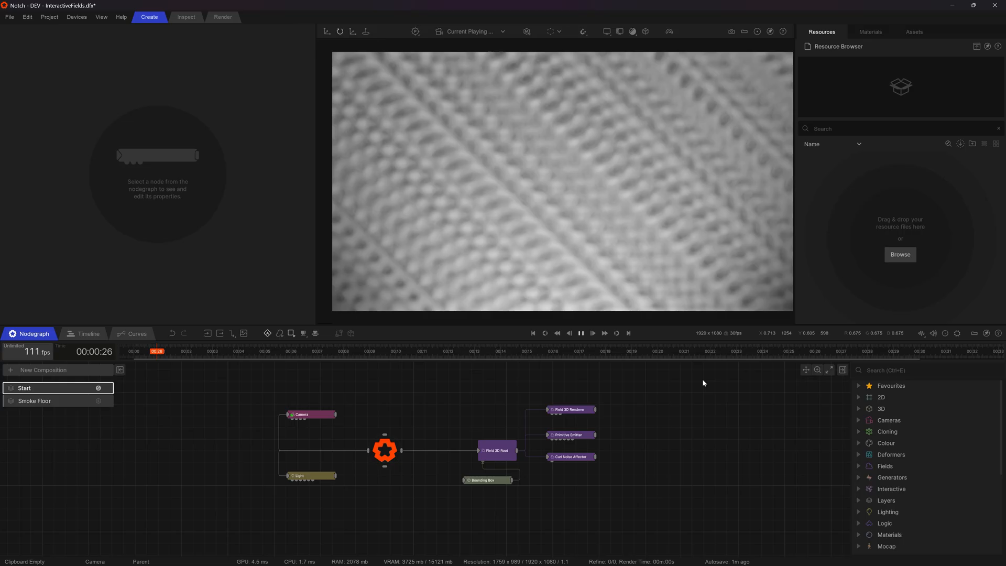
click(580, 333)
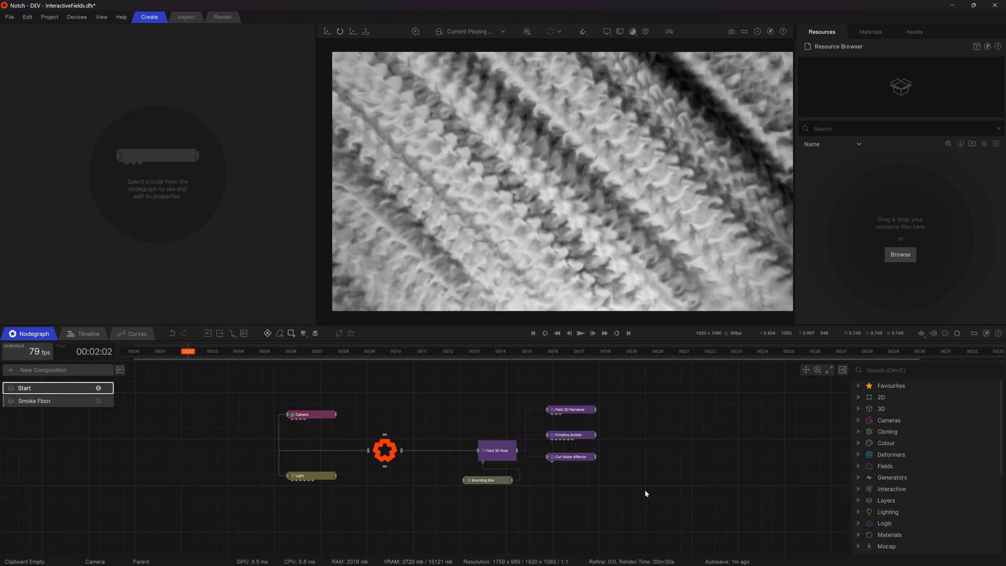
click(571, 456)
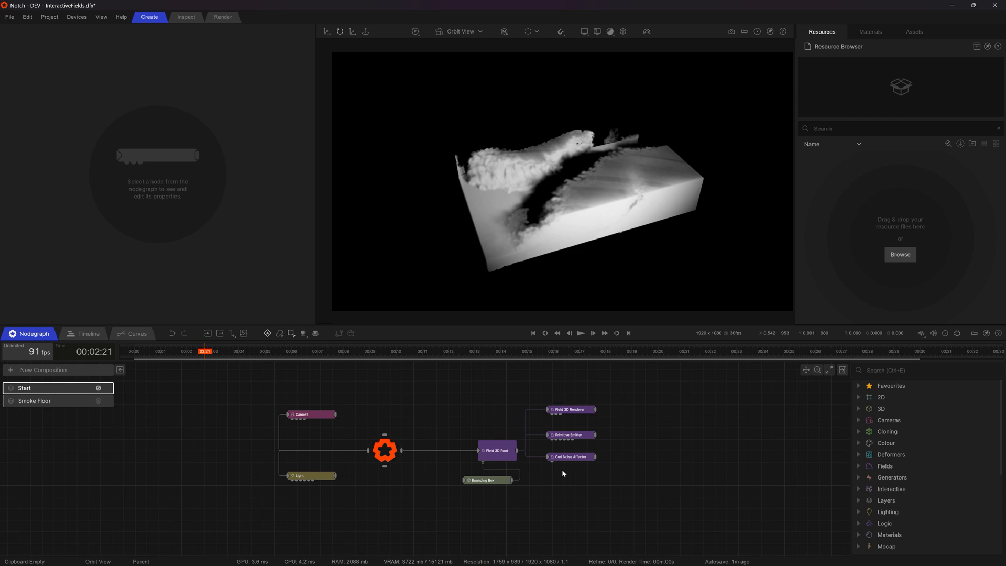
Step: Set the box emitter's Density Emission to Add with Density 0.06164, and replay
click(571, 434)
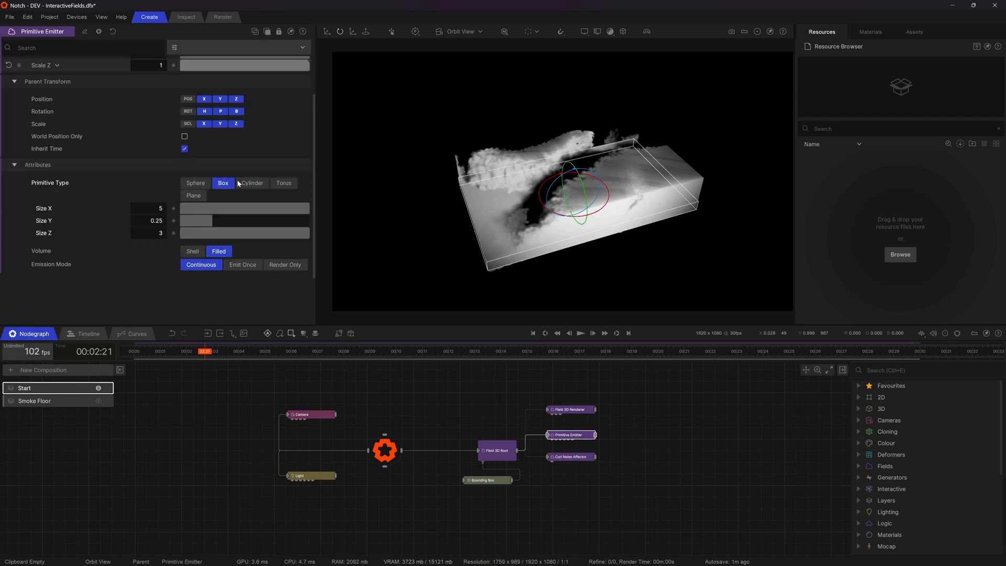
scroll(down, 3)
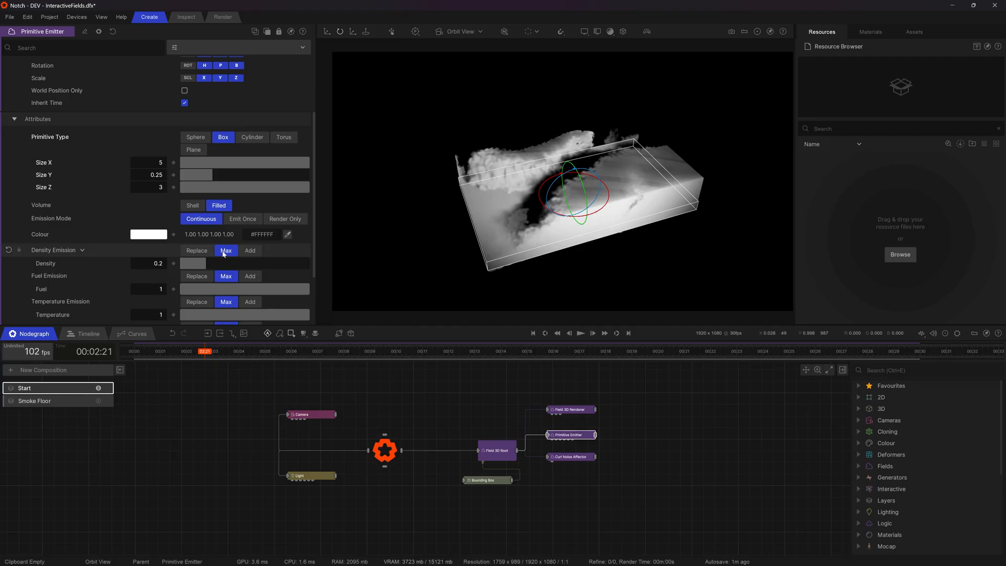
click(250, 251)
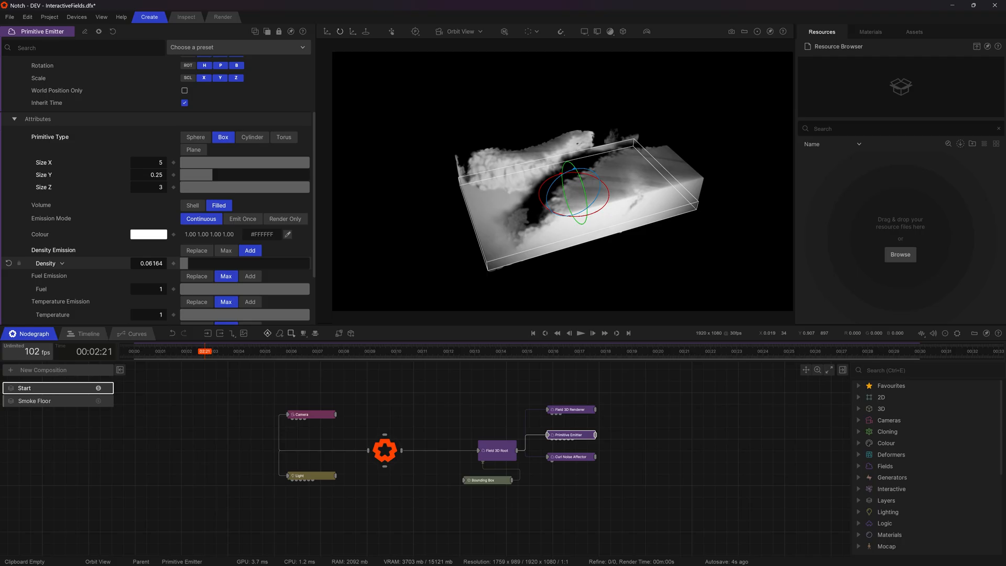
click(579, 334)
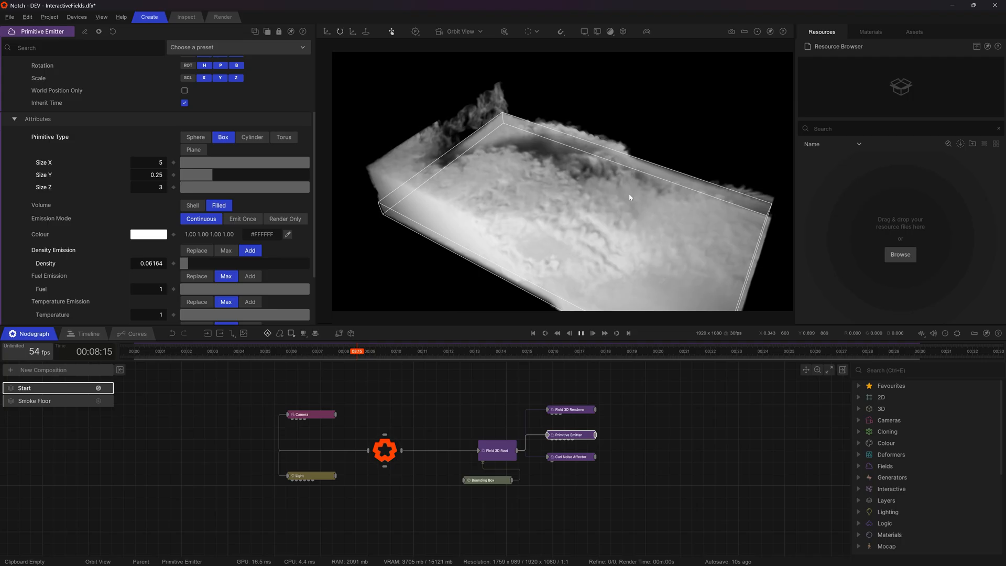
click(497, 451)
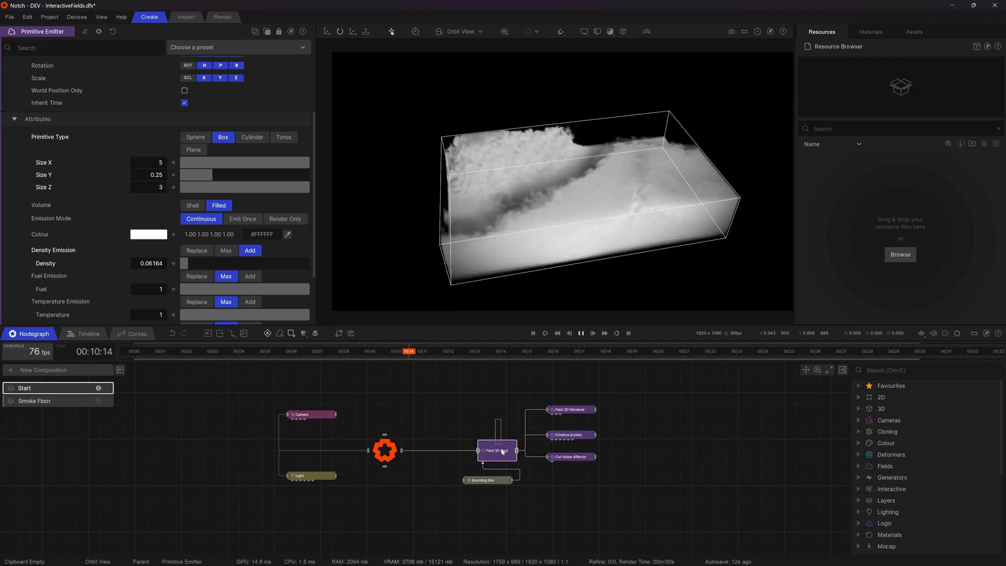
Step: Set Field 3D Root Density Dissipation to 2 and Velocity Dissipation to 1
click(497, 450)
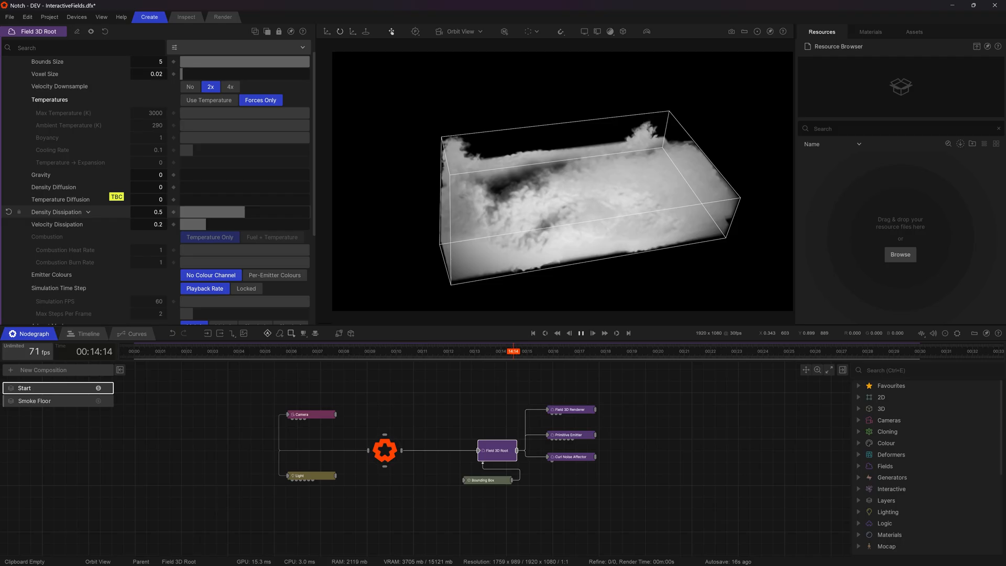
drag(192, 212, 295, 212)
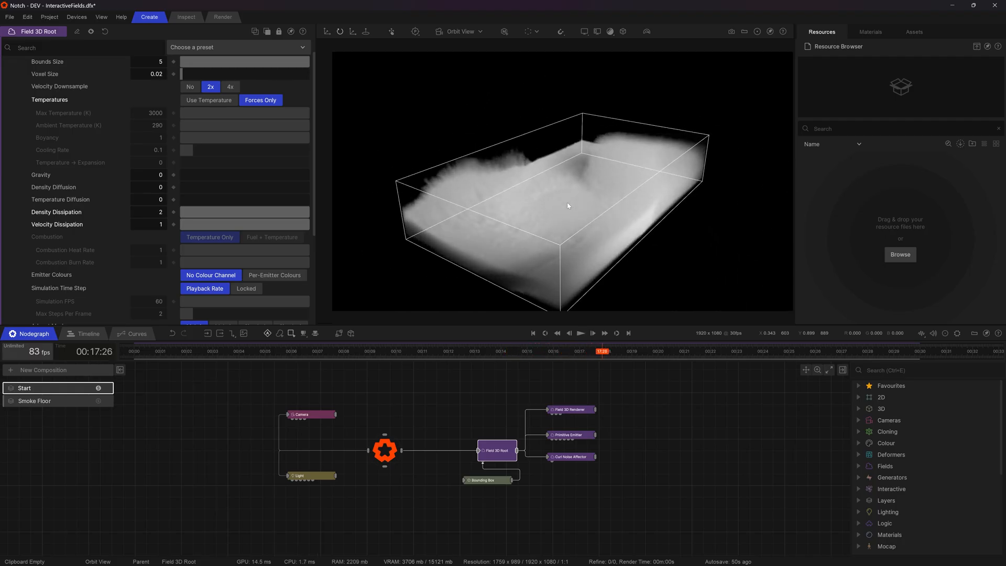
click(581, 333)
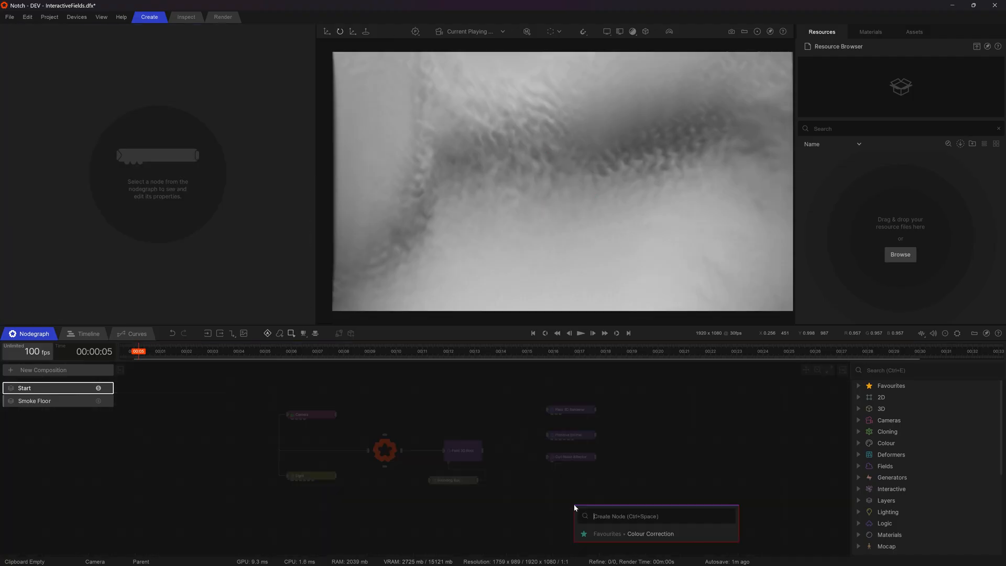
Step: Connect a Mouse Point Array to Field 3D Root with Axis set to XZ
text(mouse p)
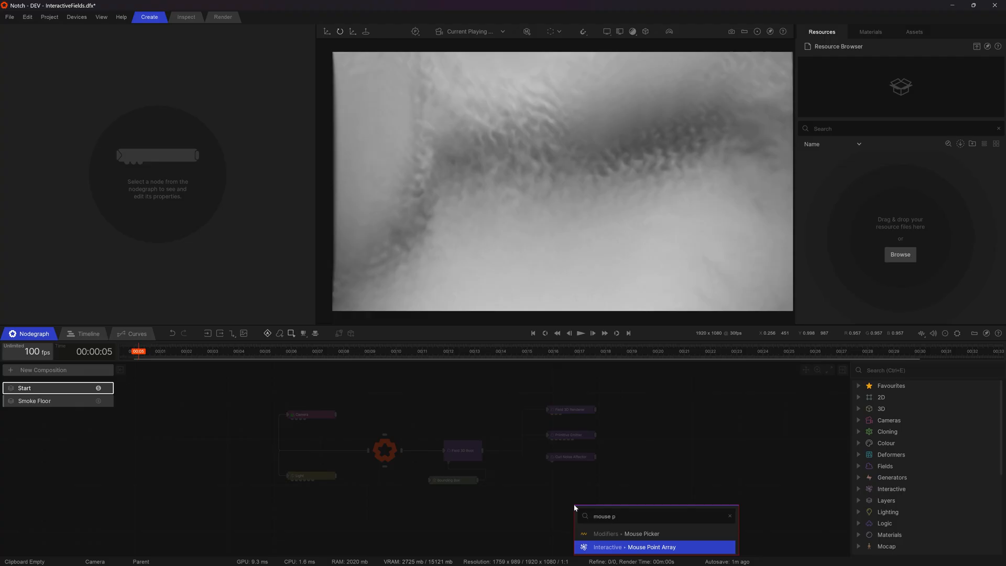
click(652, 546)
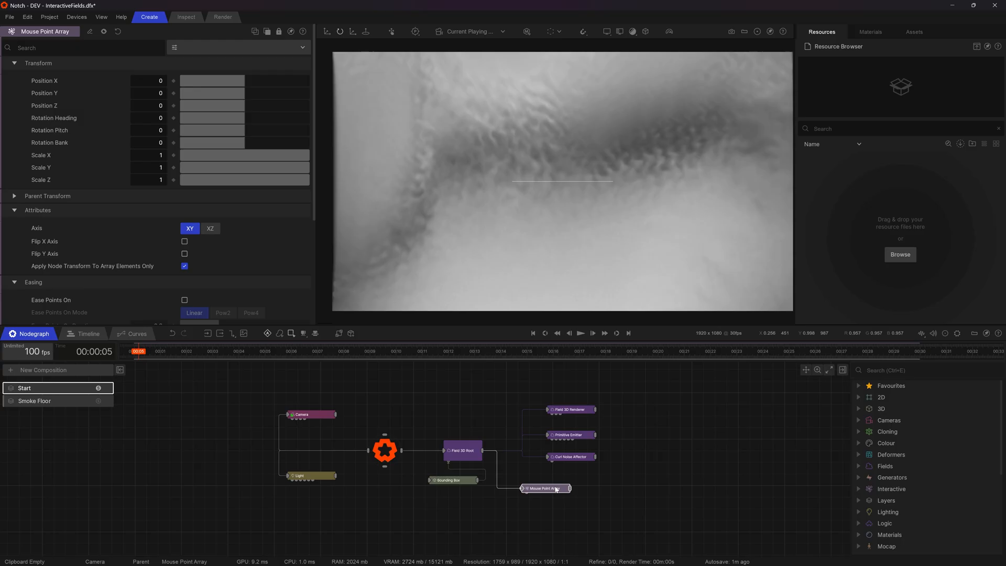
mouse_move(669, 520)
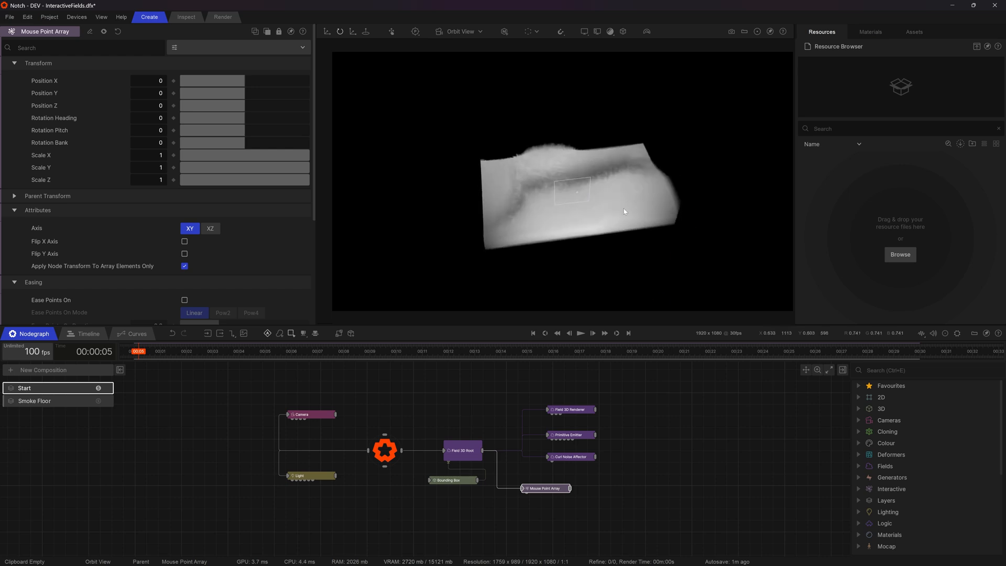
mouse_move(538, 383)
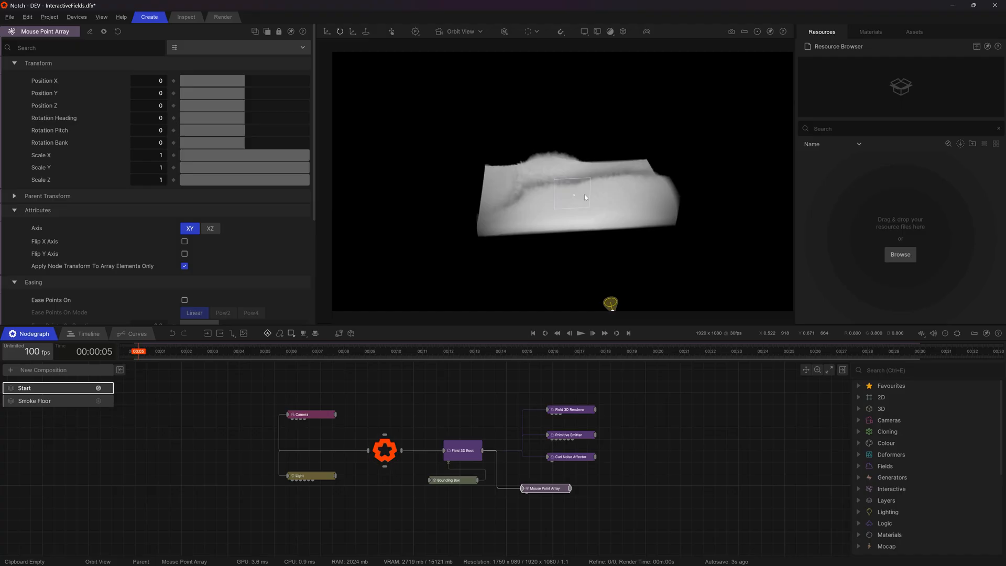
scroll(down, 3)
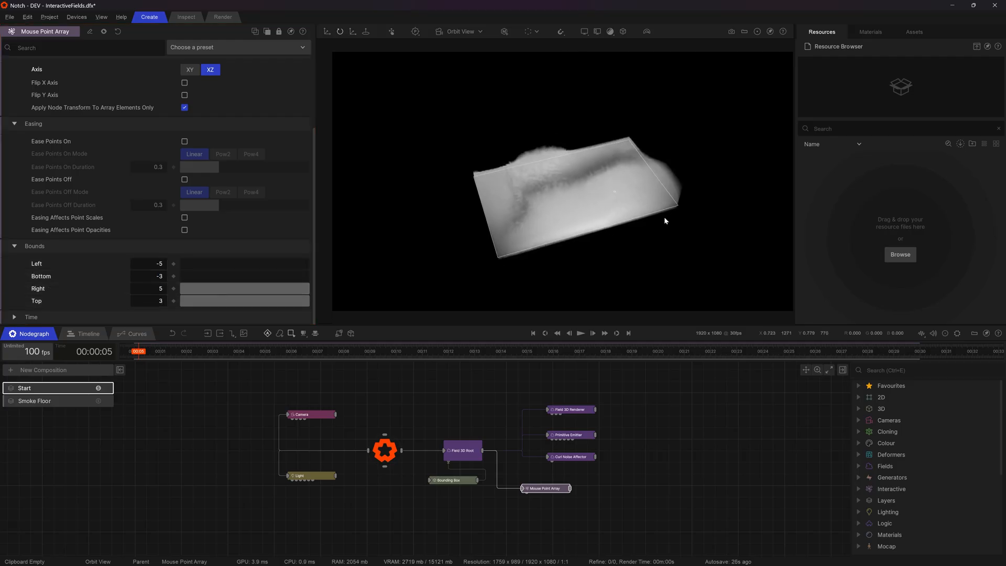
click(580, 333)
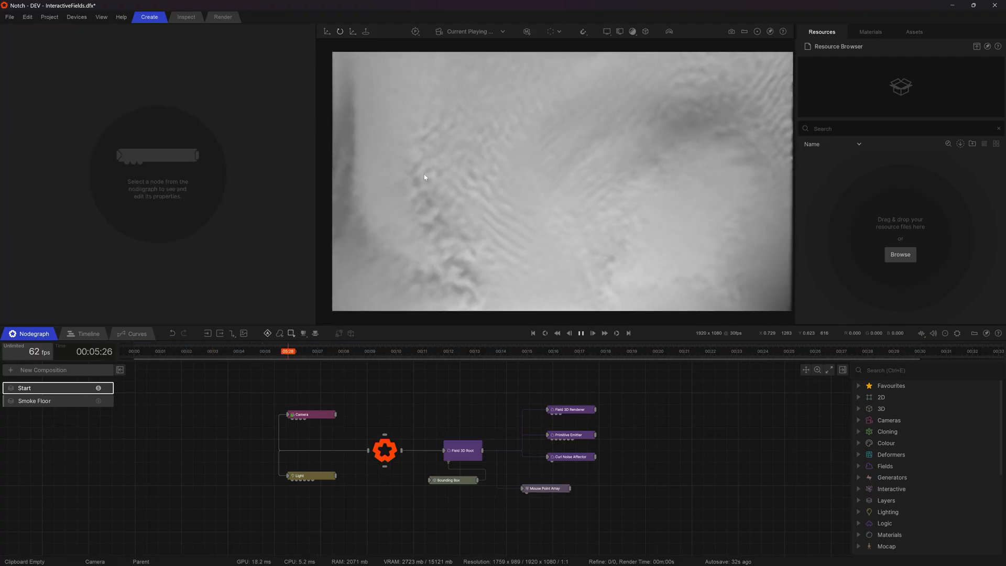
Step: Raise the Mouse Point Array's Position Y to about 0.3323, just above the floor
click(545, 488)
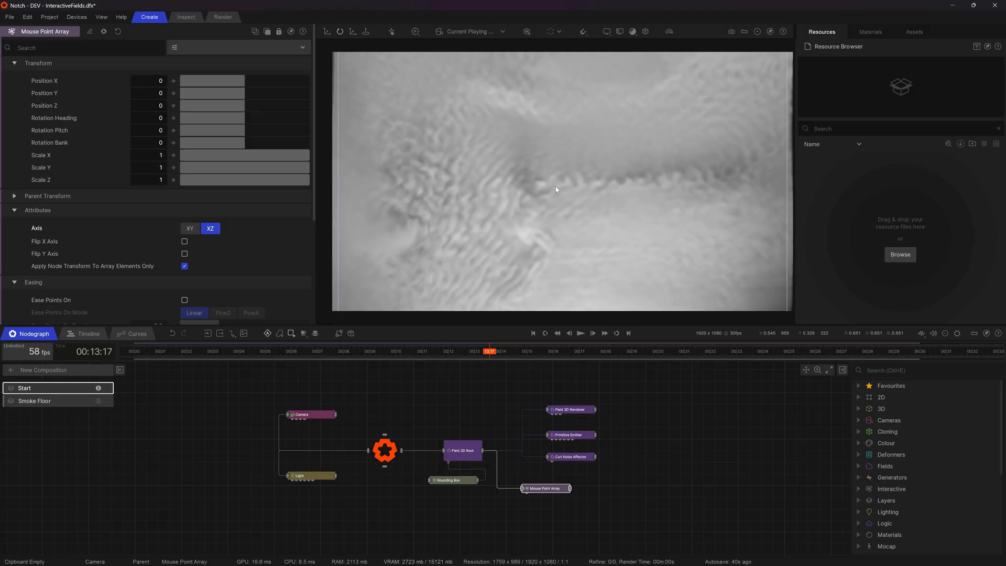
mouse_move(131, 227)
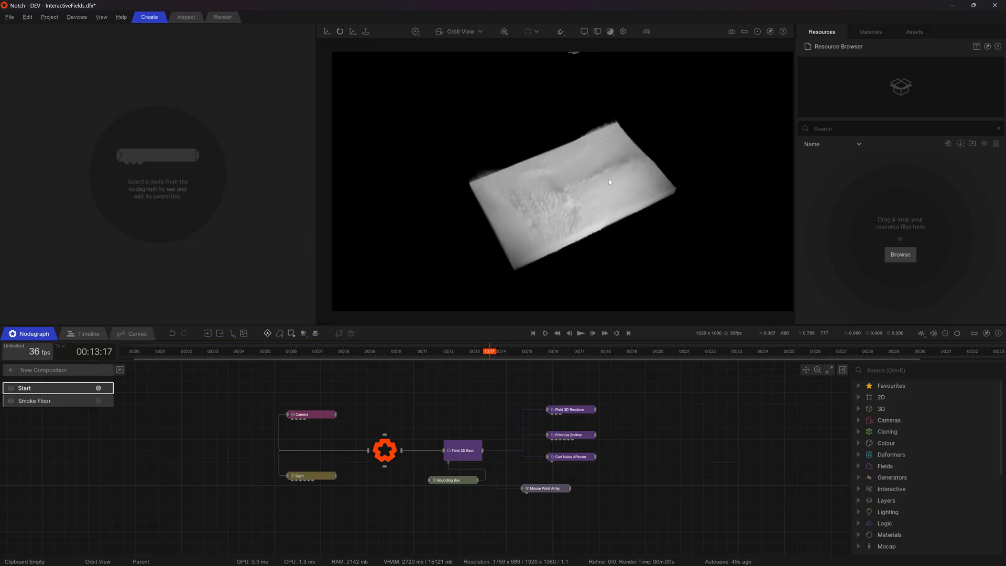
click(545, 488)
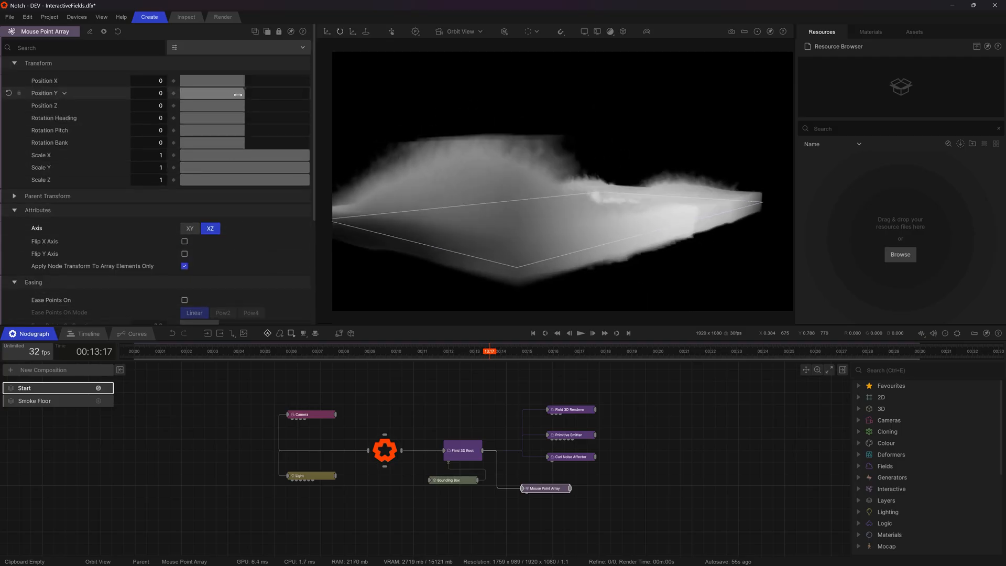
drag(211, 93, 267, 94)
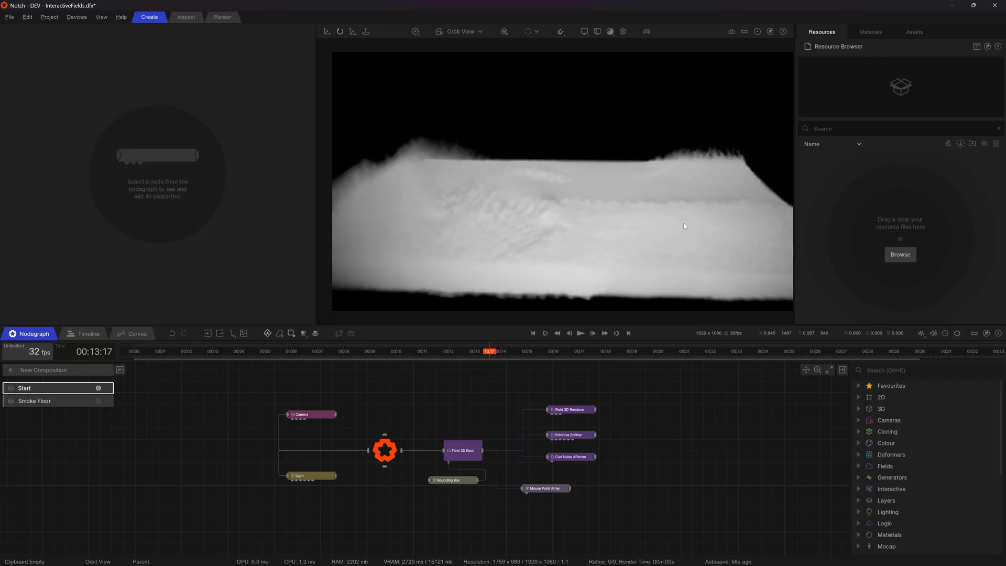
click(545, 489)
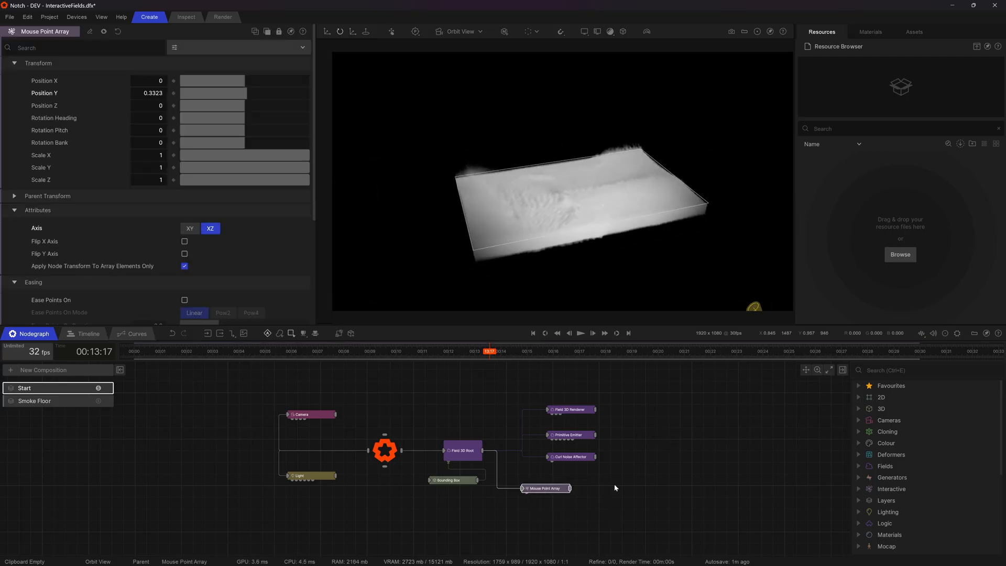
click(581, 333)
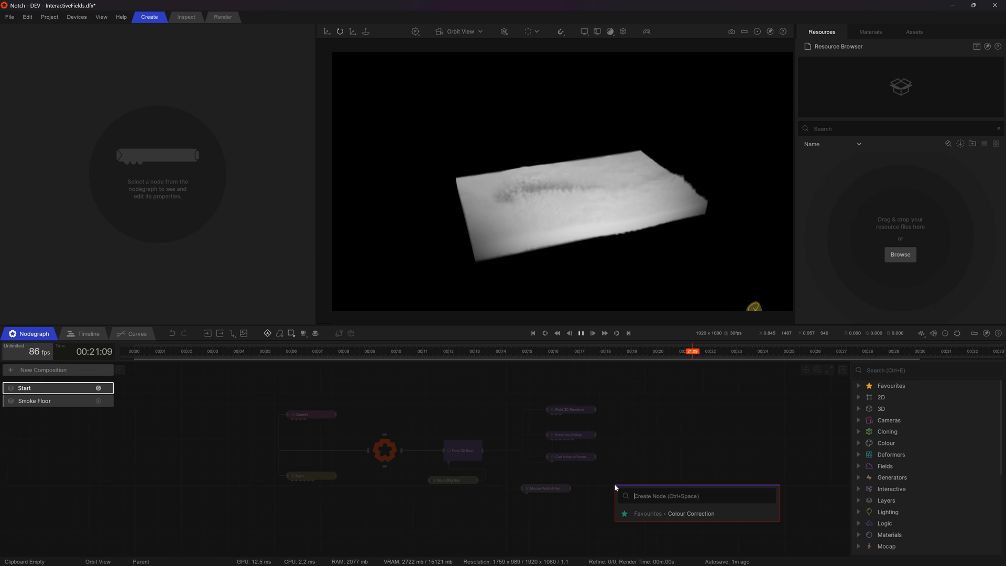
Step: Add a Fields Velocity Affector node and connect it to the Mouse Point Array
text(veloci)
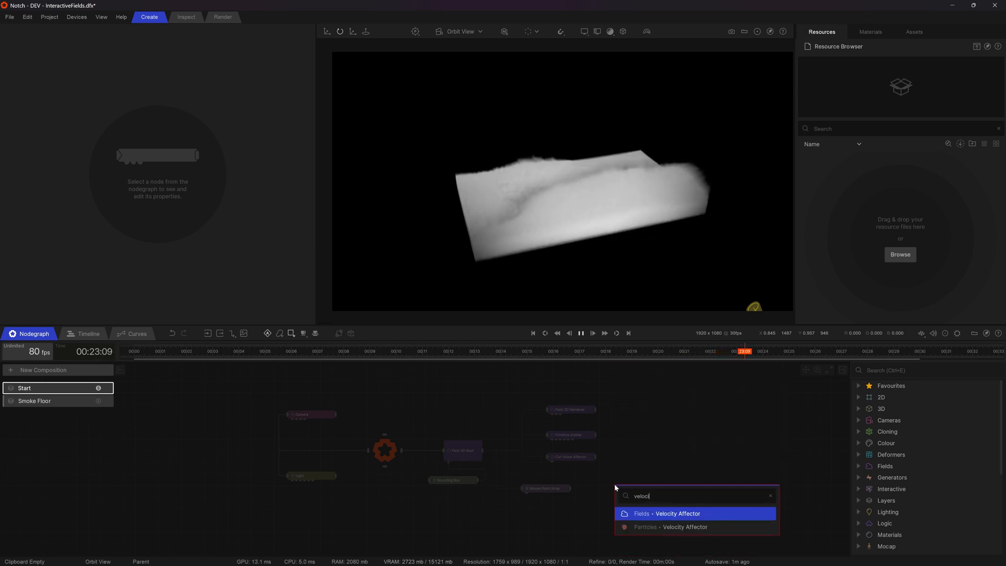
click(667, 513)
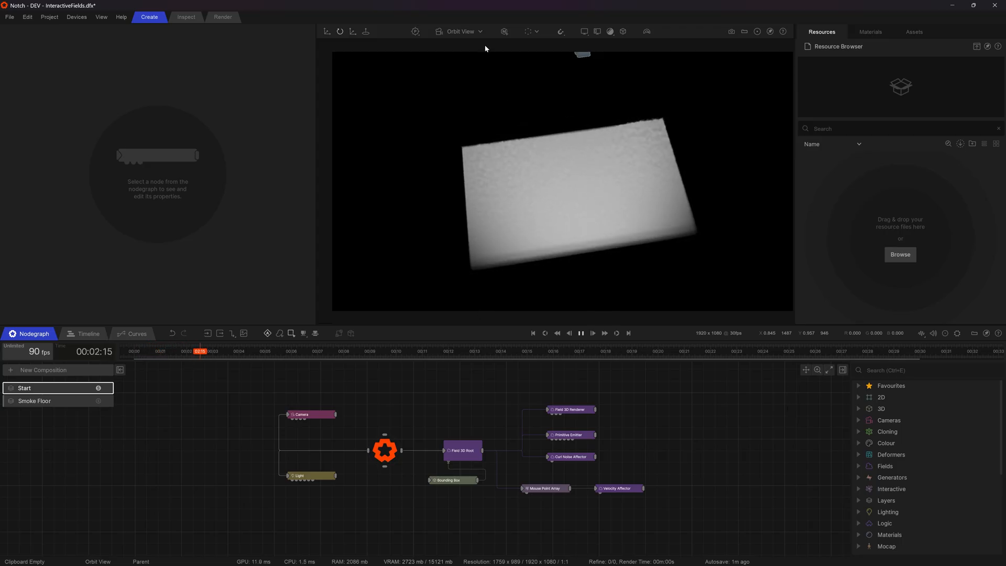
click(146, 352)
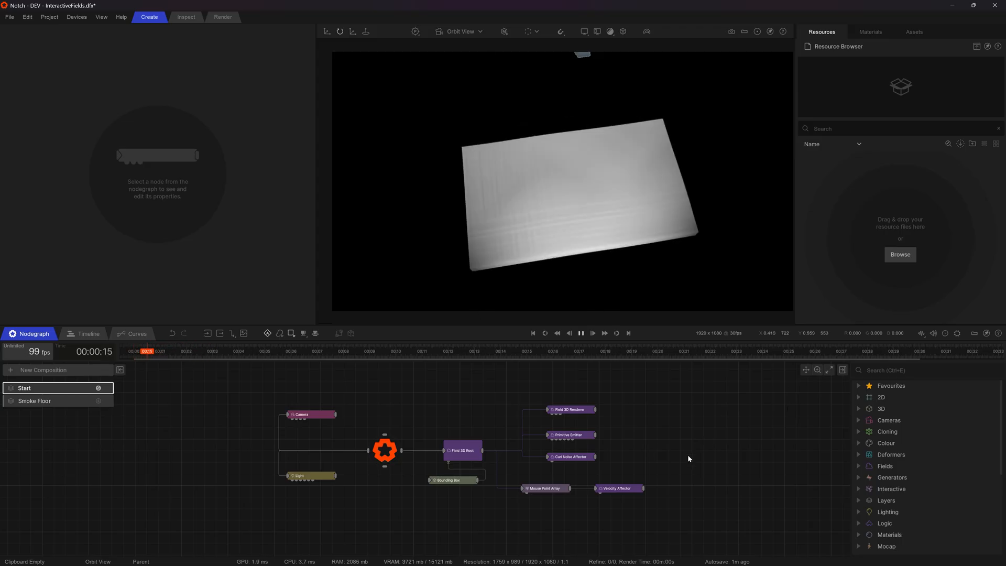
Step: Widen the Velocity Affector's sphere Falloff Range to about 0.37
click(618, 489)
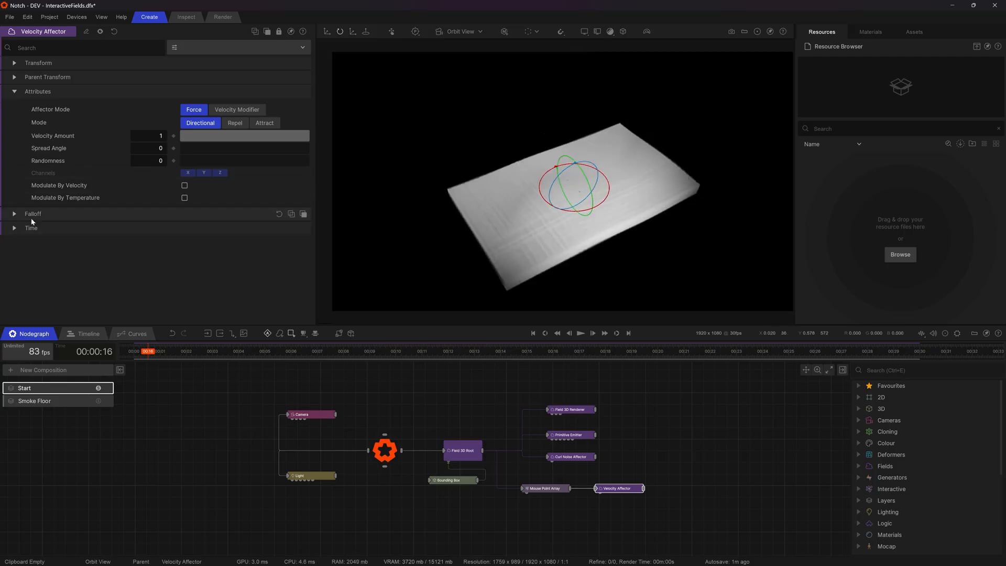
click(32, 214)
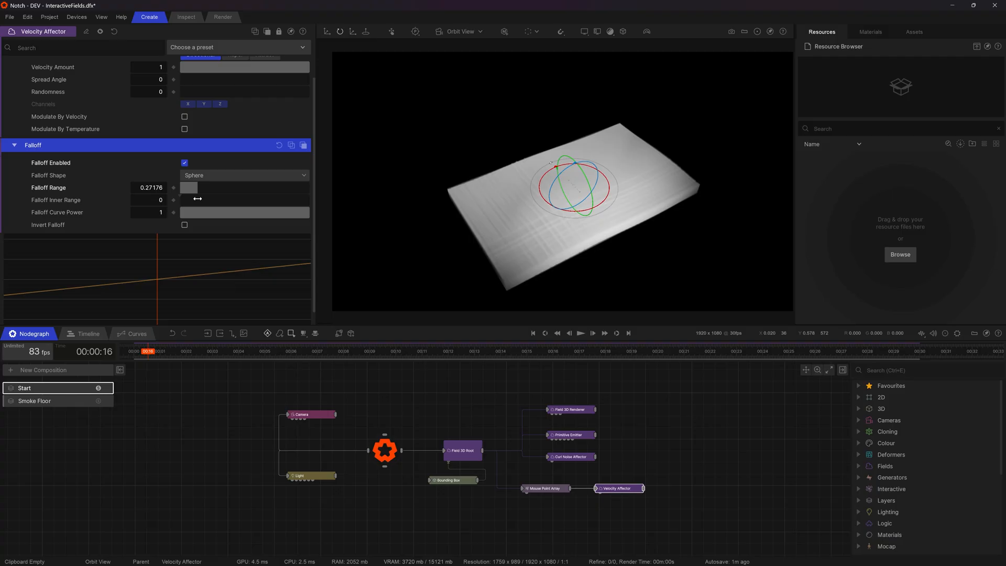
drag(149, 188, 199, 187)
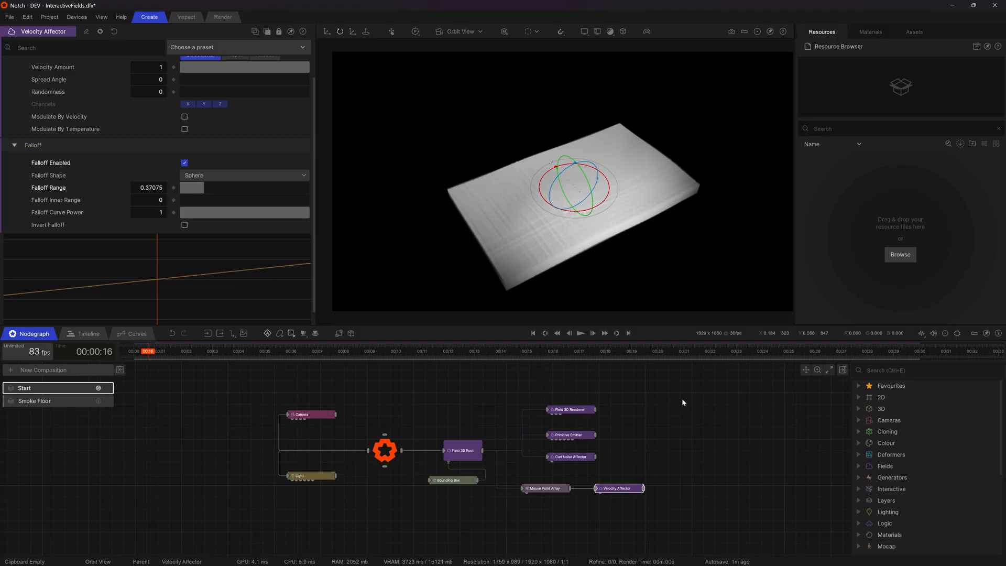
click(580, 332)
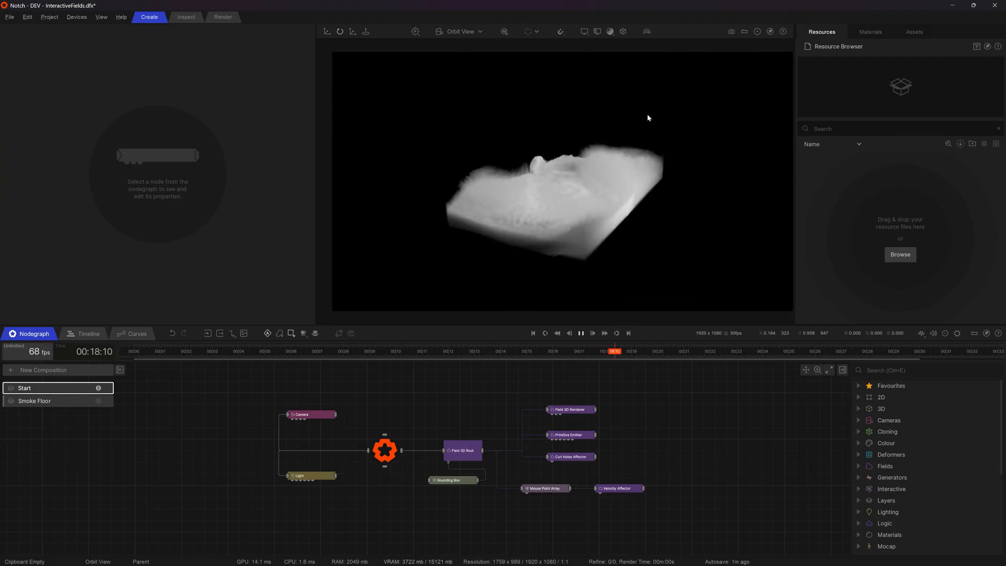
click(617, 488)
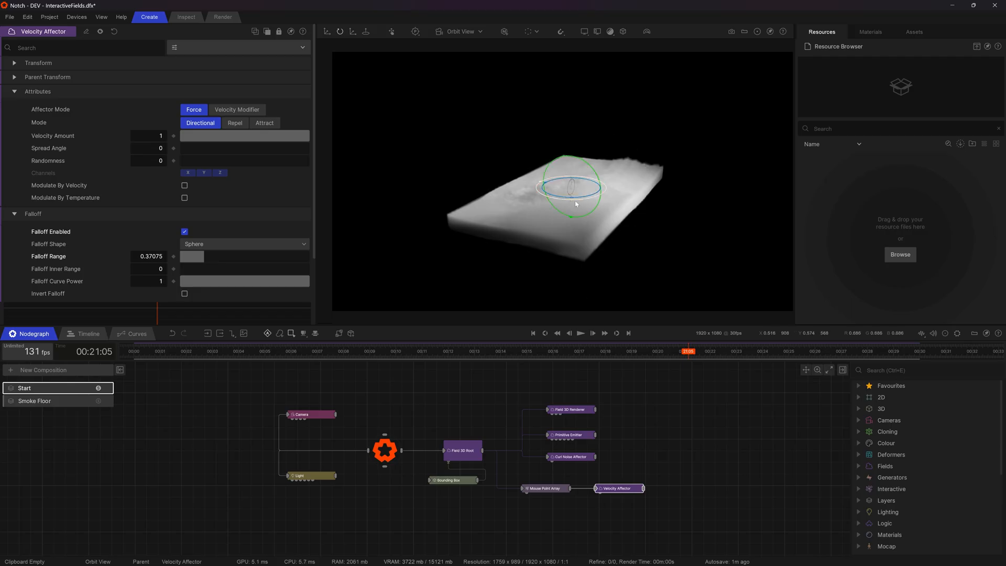
click(580, 333)
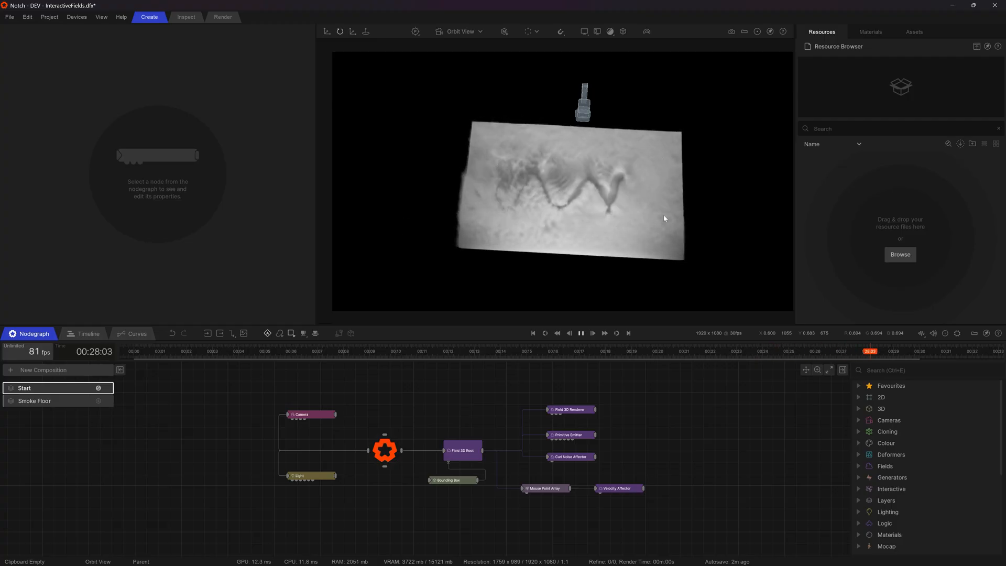
click(533, 333)
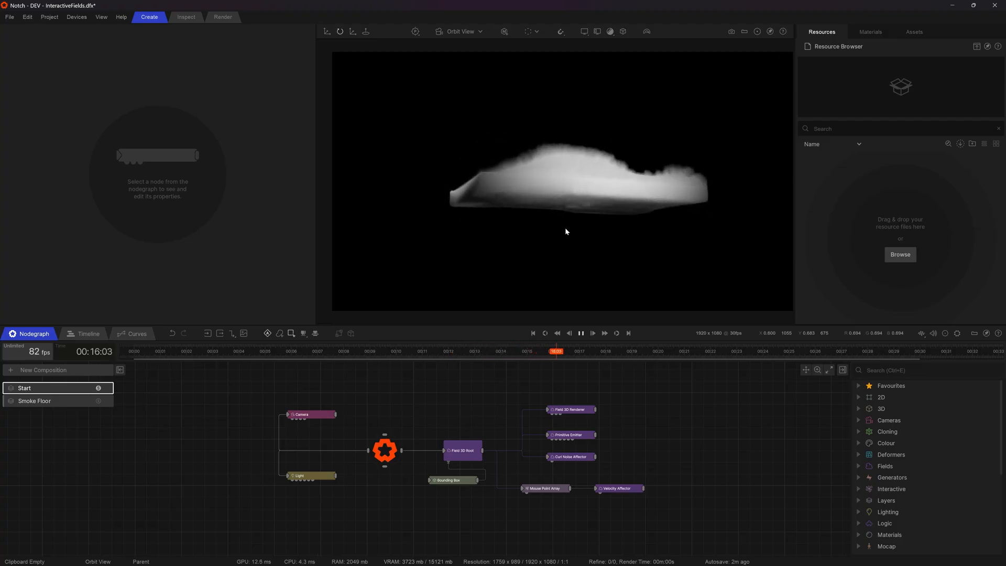
click(449, 480)
text(primi coll)
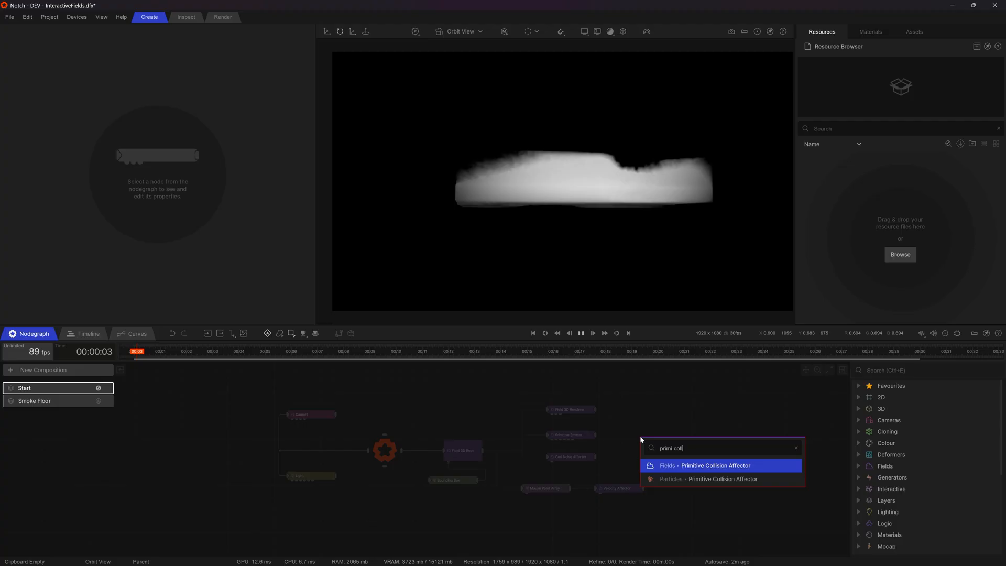
Step: Add a Primitive Collision Affector with Plane shape, pitch 90° and Position Y -0.575
click(704, 466)
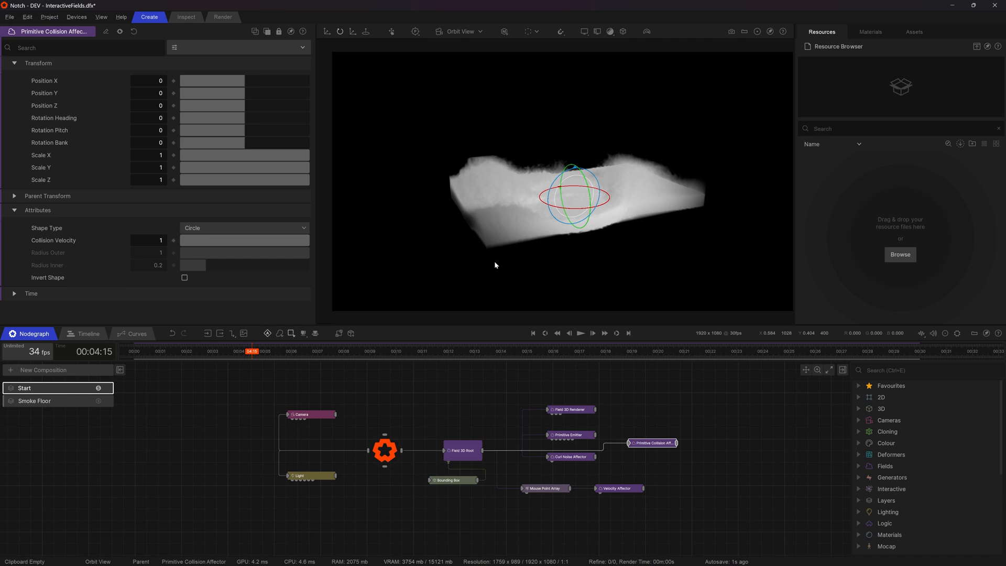
click(243, 228)
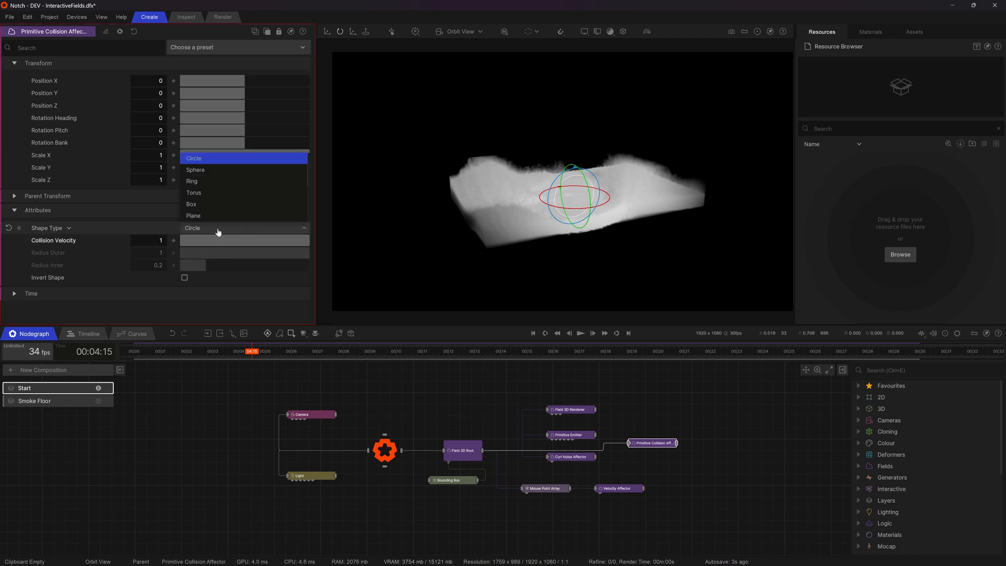
mouse_move(216, 206)
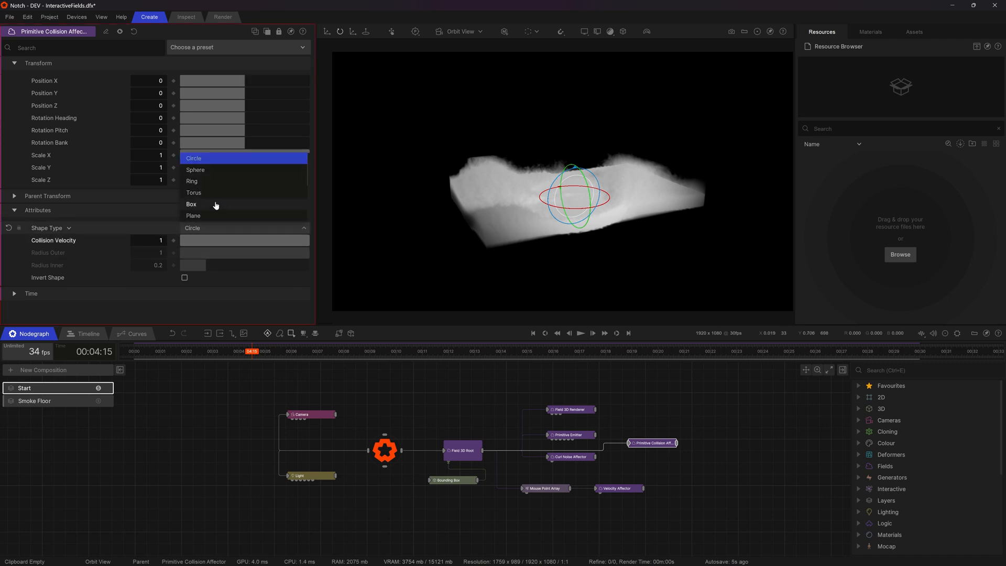
click(193, 215)
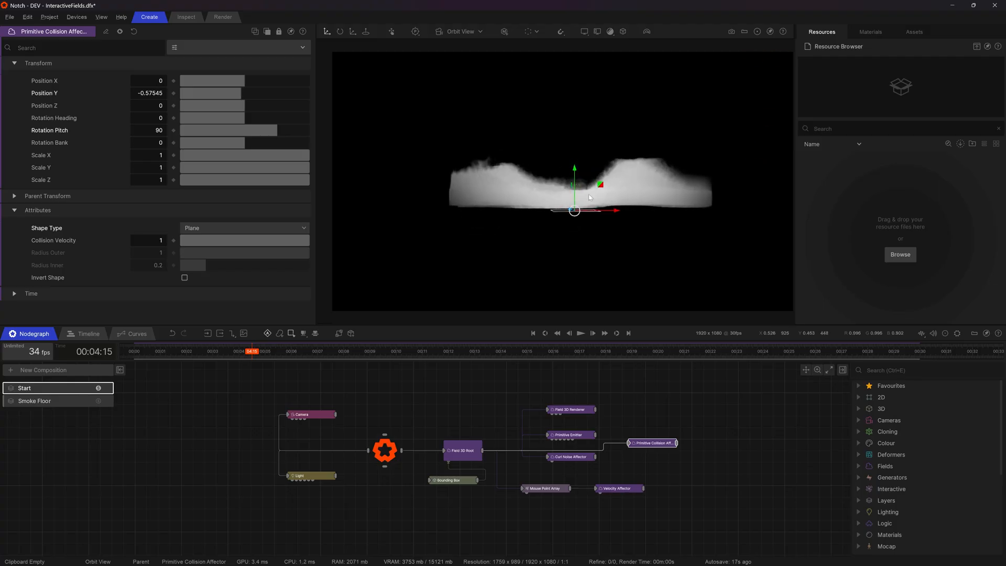
click(579, 333)
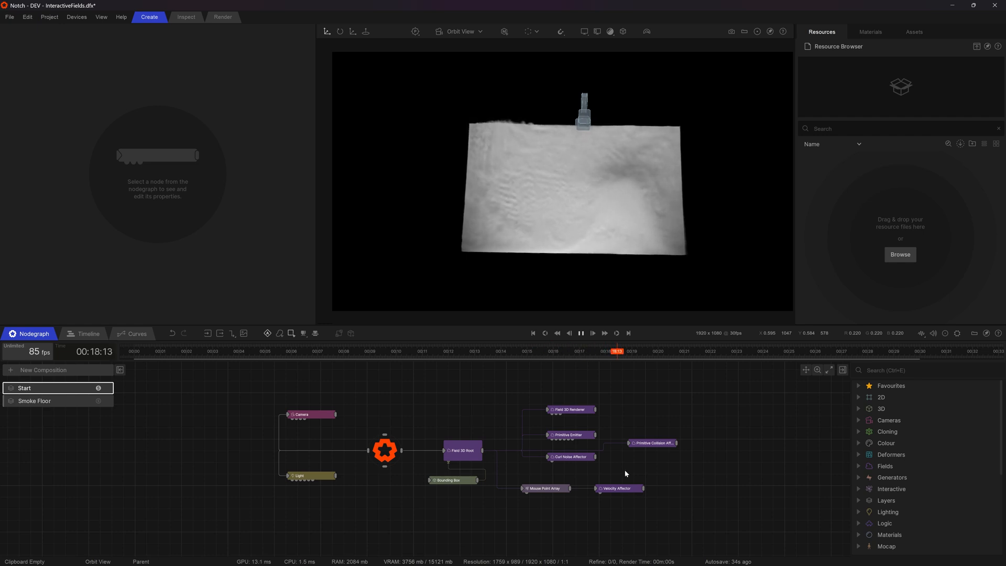
Step: Add a Light node connected to the Mouse Point Array, beside the Velocity Affector
click(617, 488)
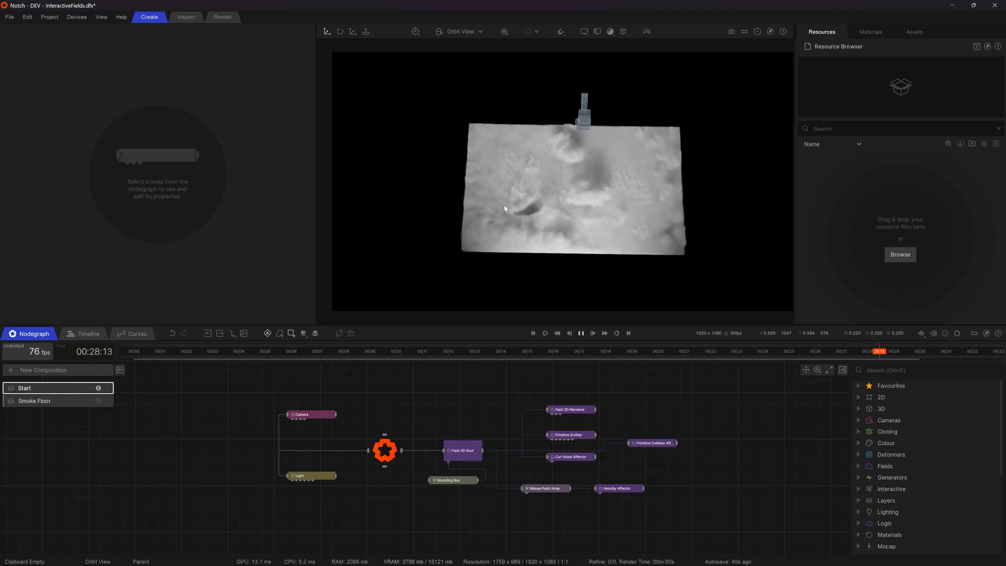
click(532, 333)
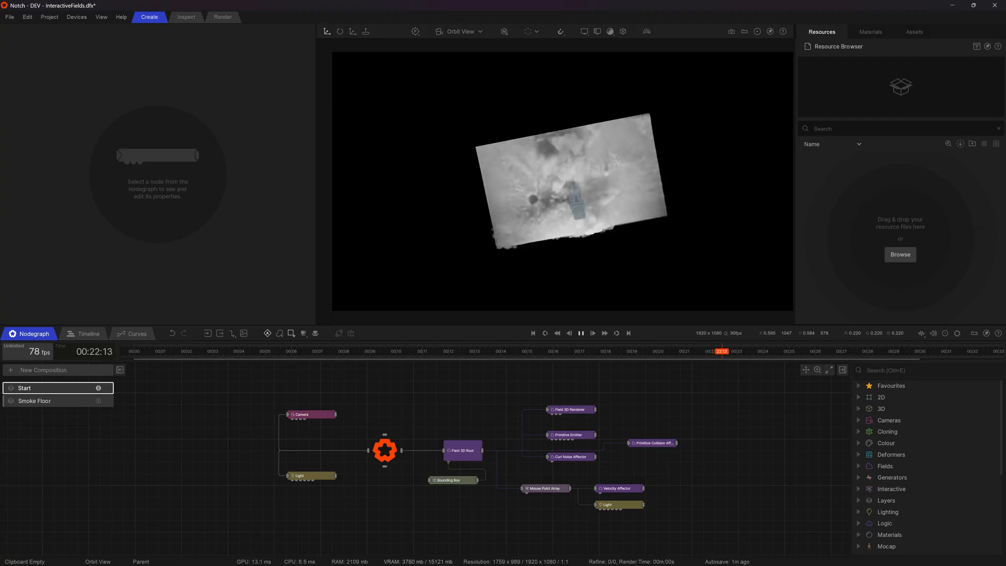
click(618, 504)
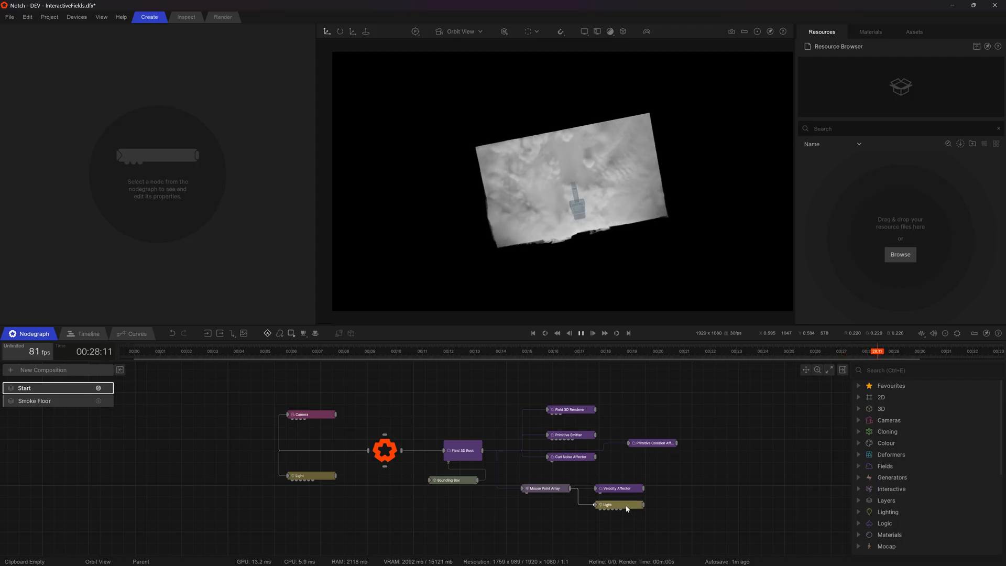
Step: Set Field Cloud Material's Scattering Colour to pale blue #C5C3FA, then select Smoke Floor layer
click(533, 333)
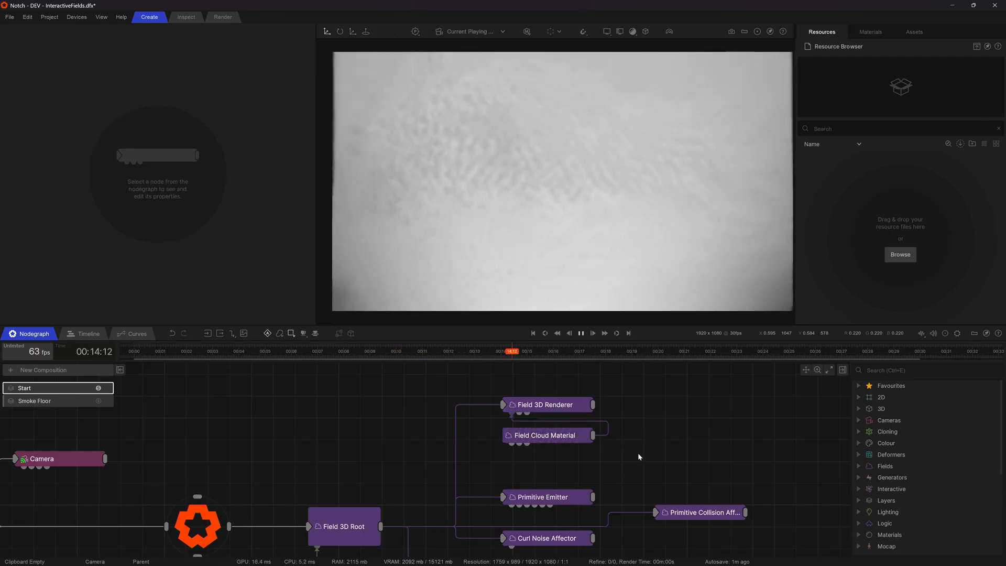
click(545, 435)
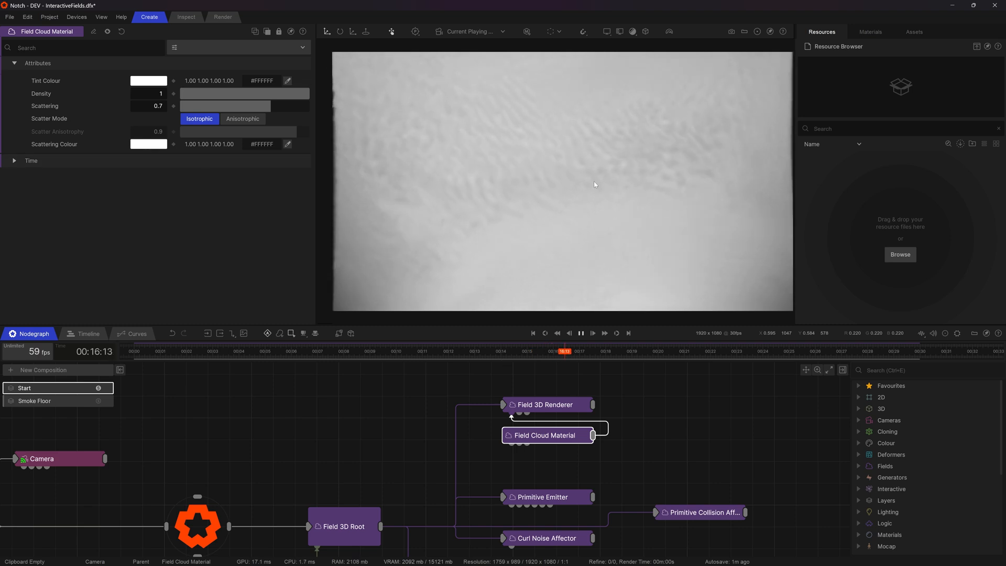
click(149, 144)
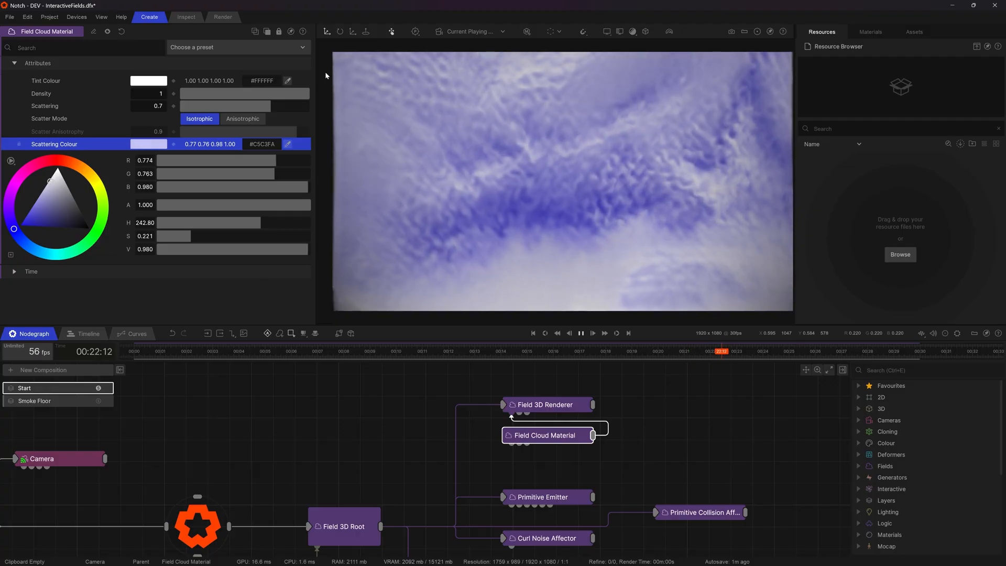
drag(225, 106, 205, 105)
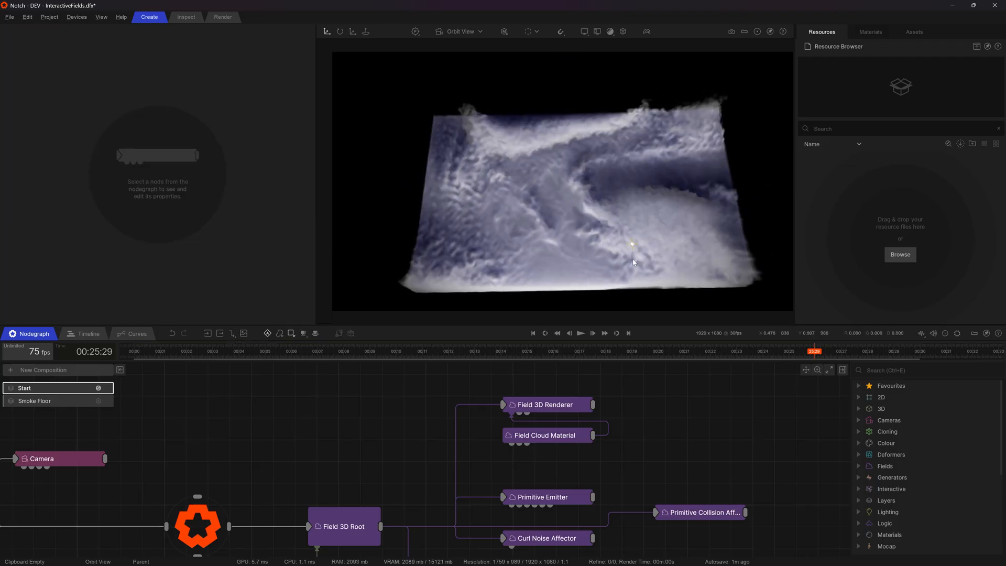
click(581, 333)
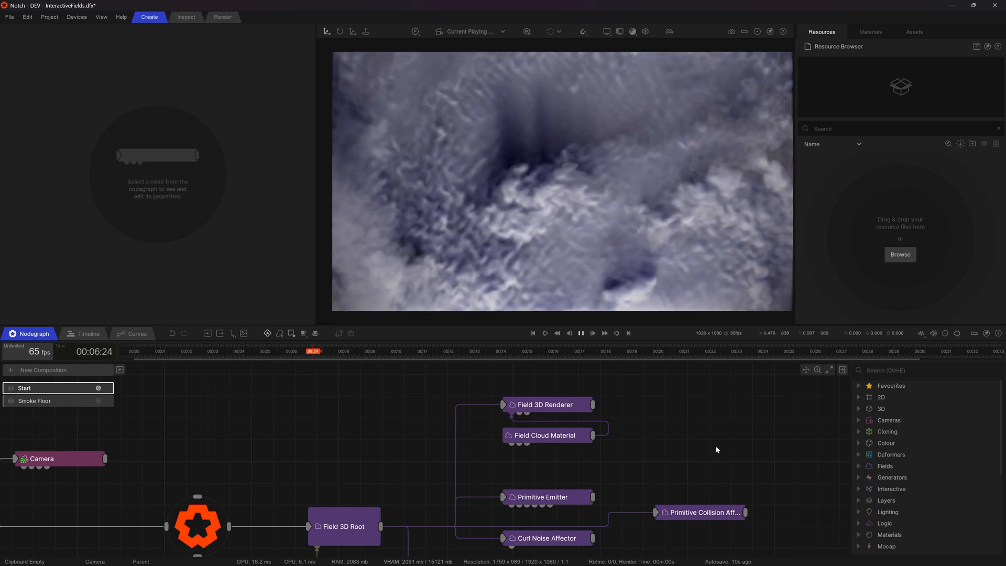
click(35, 400)
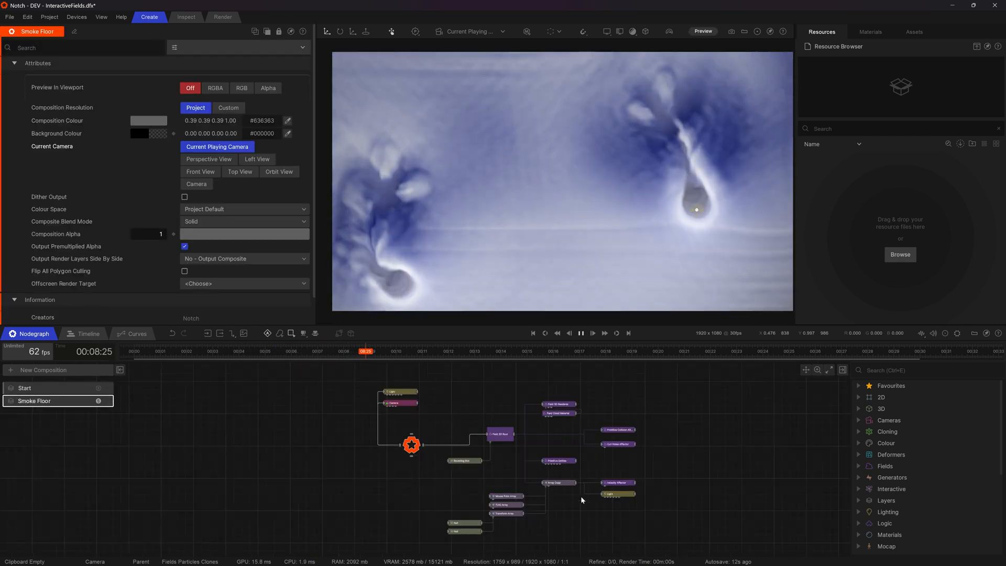